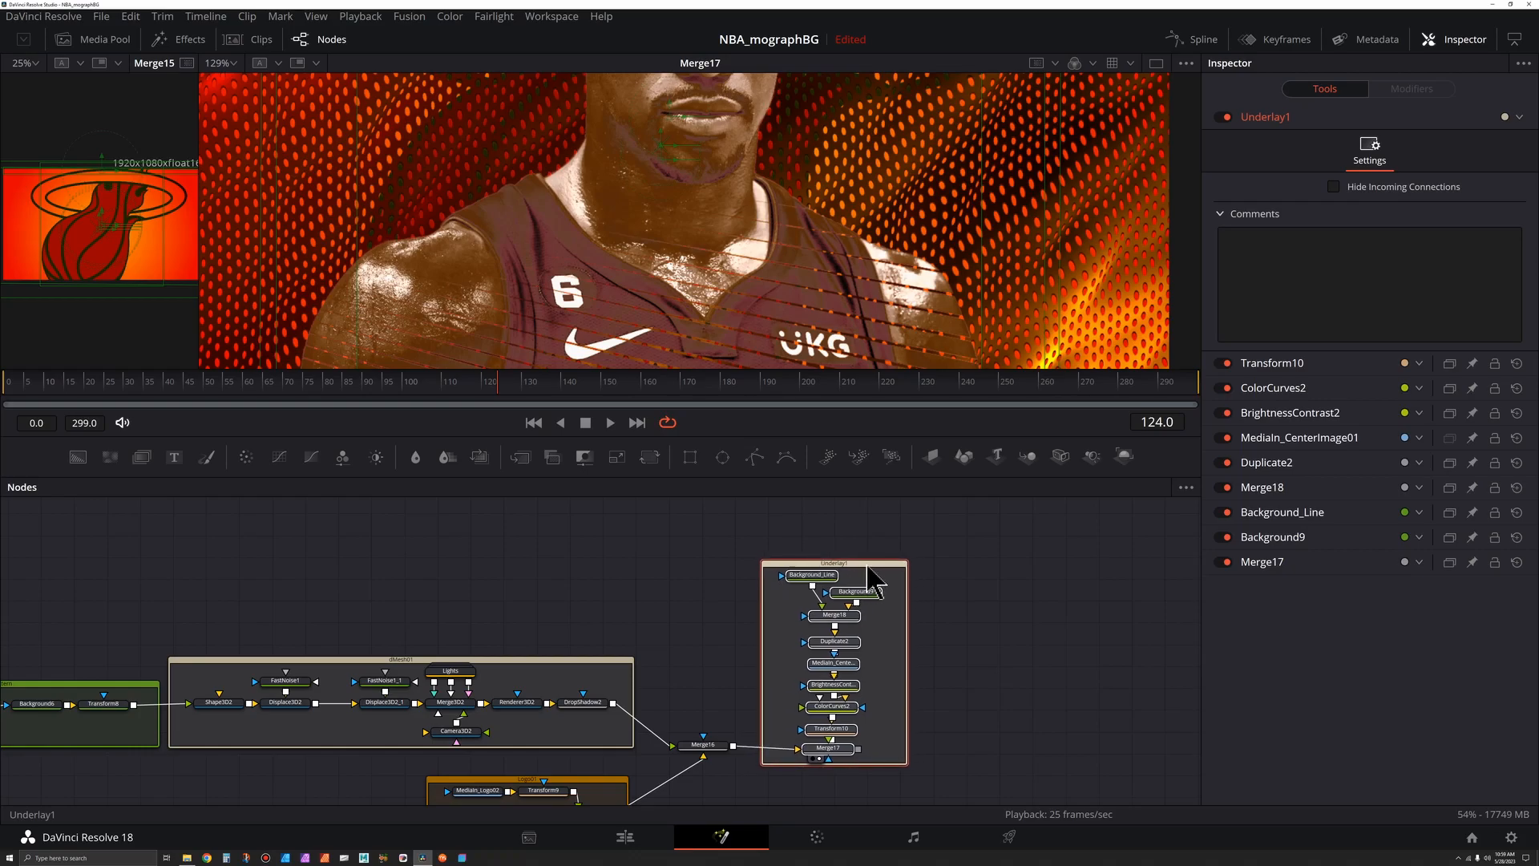
- Rename the Underlay1 group holding the centre-image nodes to CenterImg01
click(827, 747)
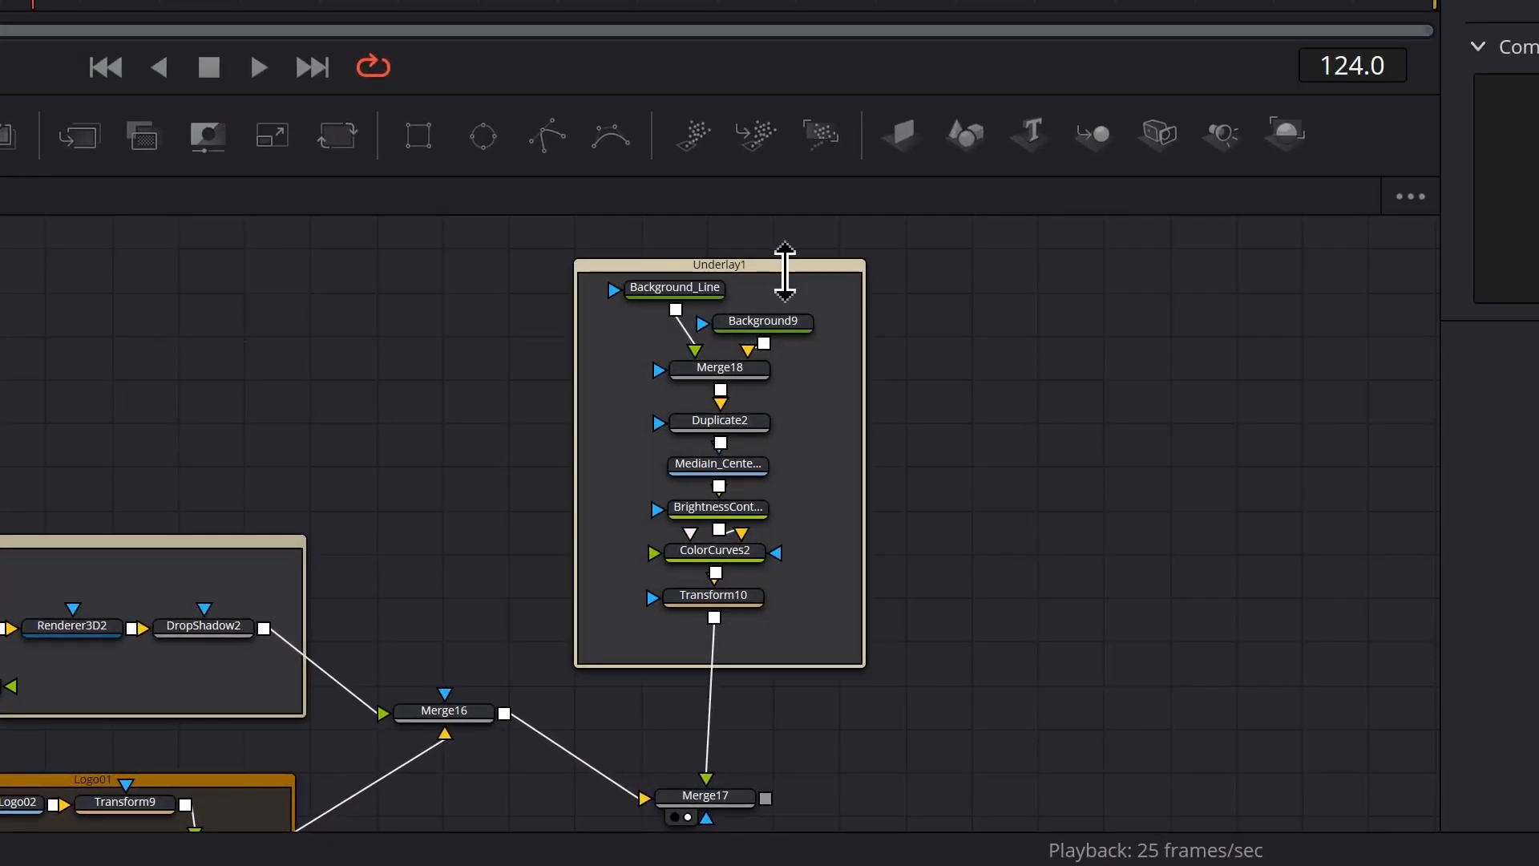
double_click(718, 265)
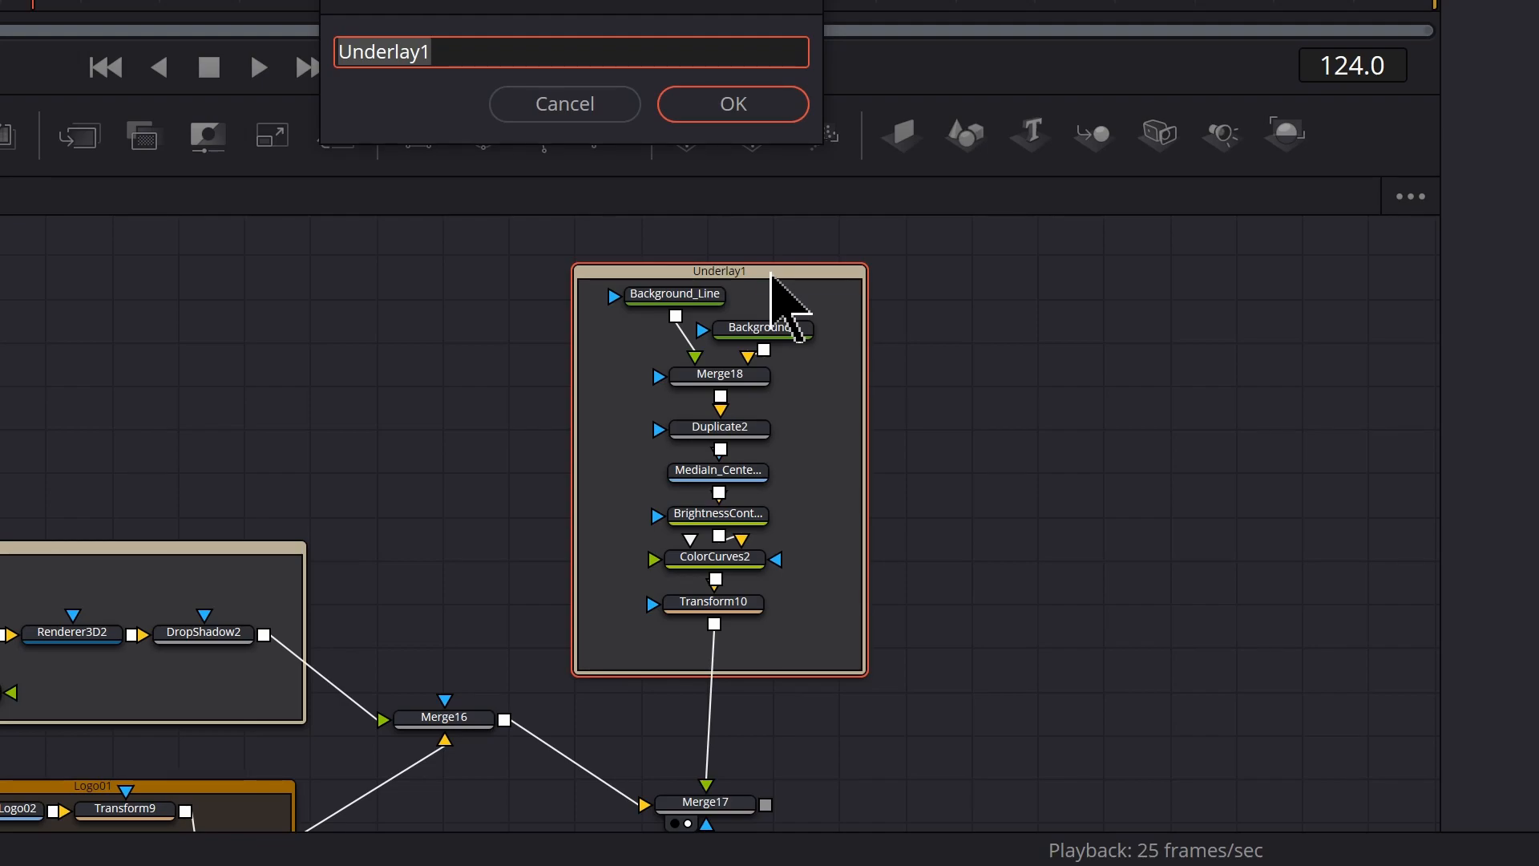
text(Center)
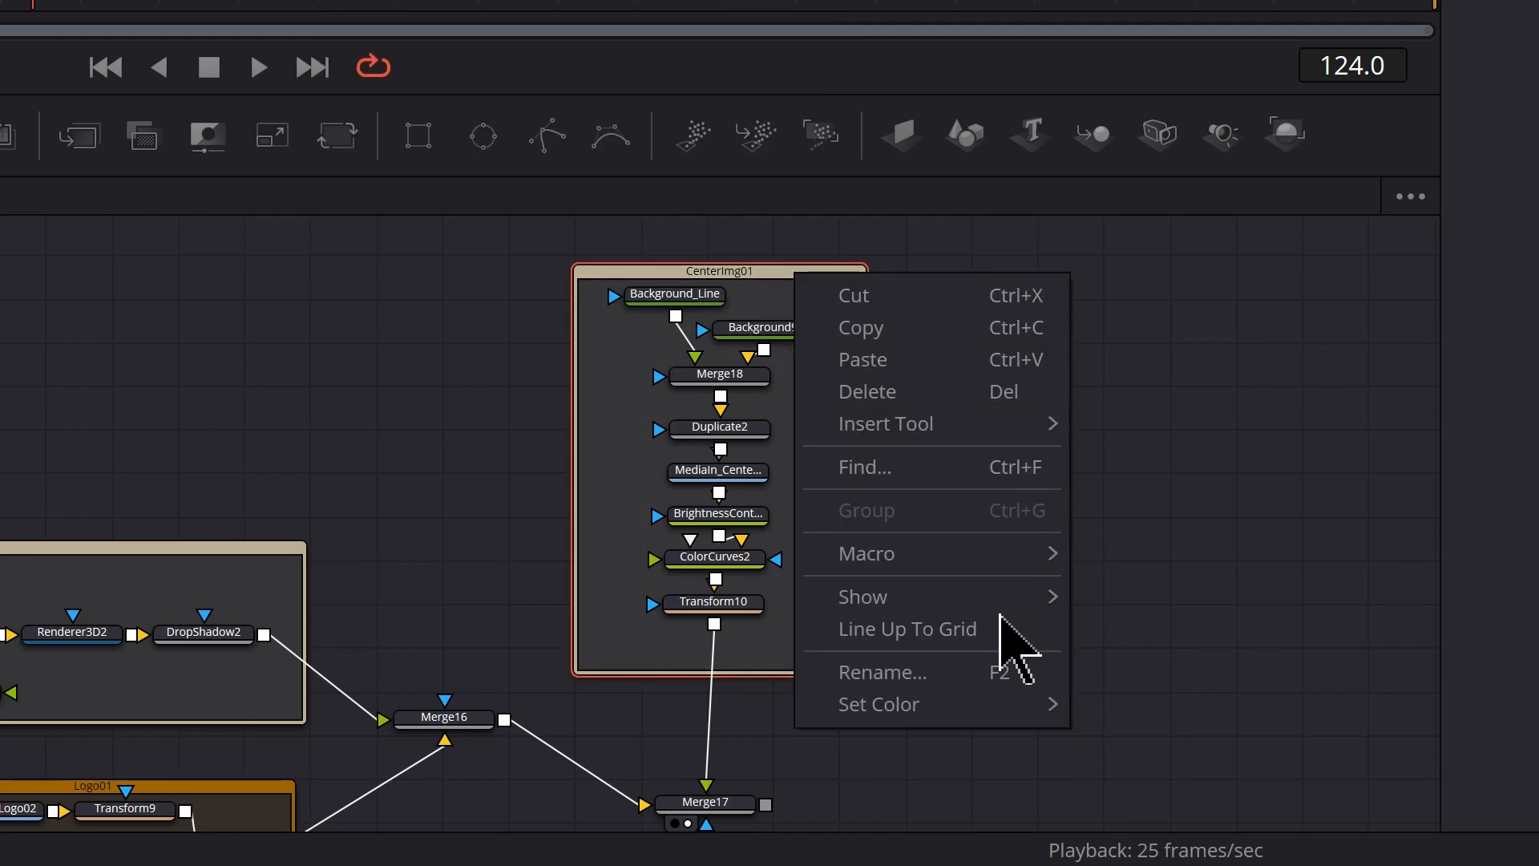
mouse_move(876, 704)
text(MediaIn_)
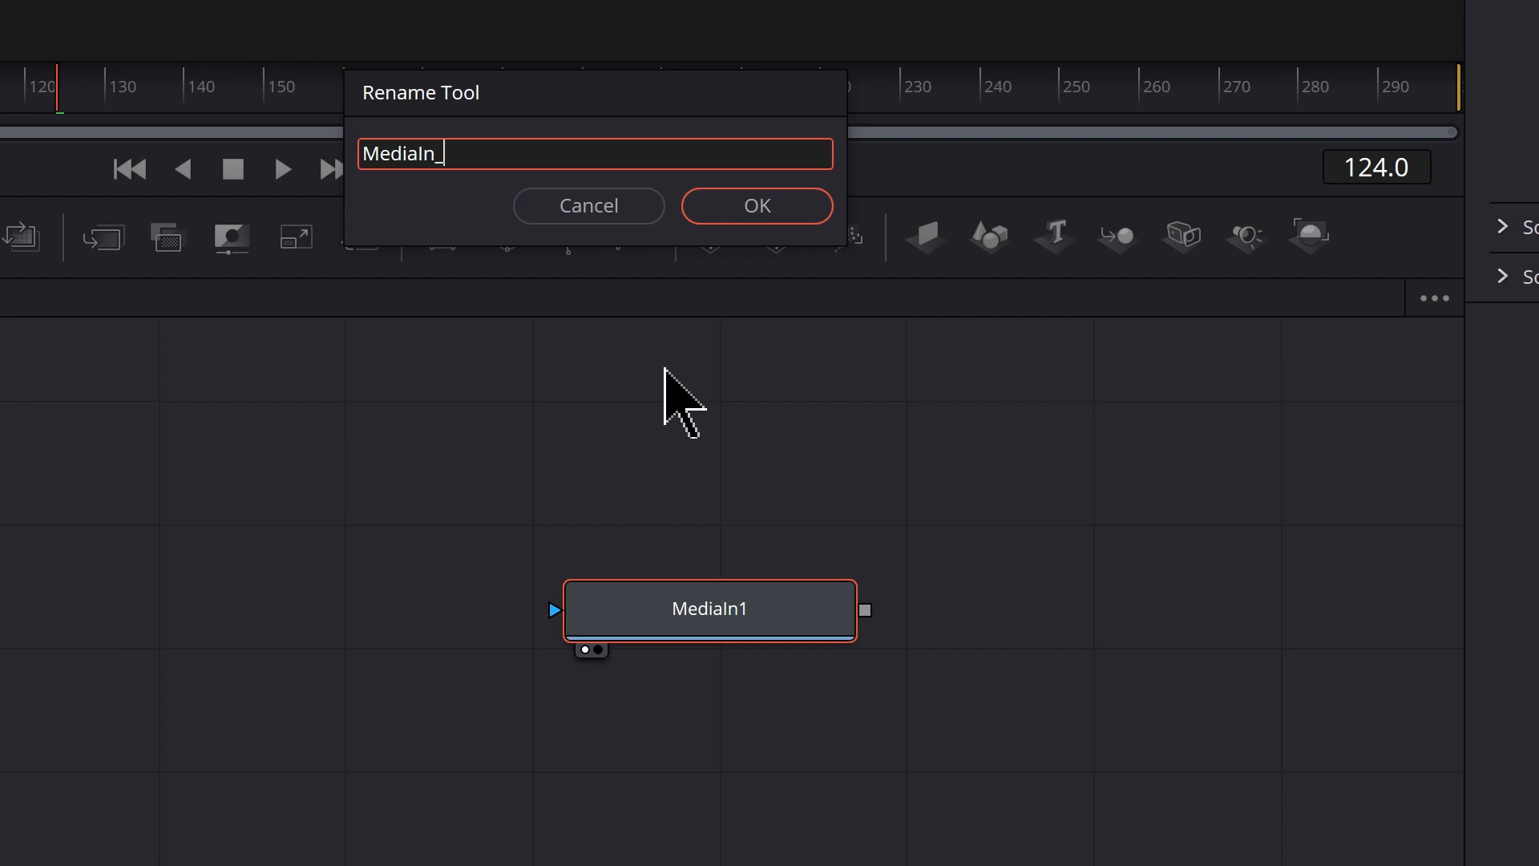
- Name the new player-photo MediaIn node MediaIn_PhotoLeft and confirm
text(PhotoLeft)
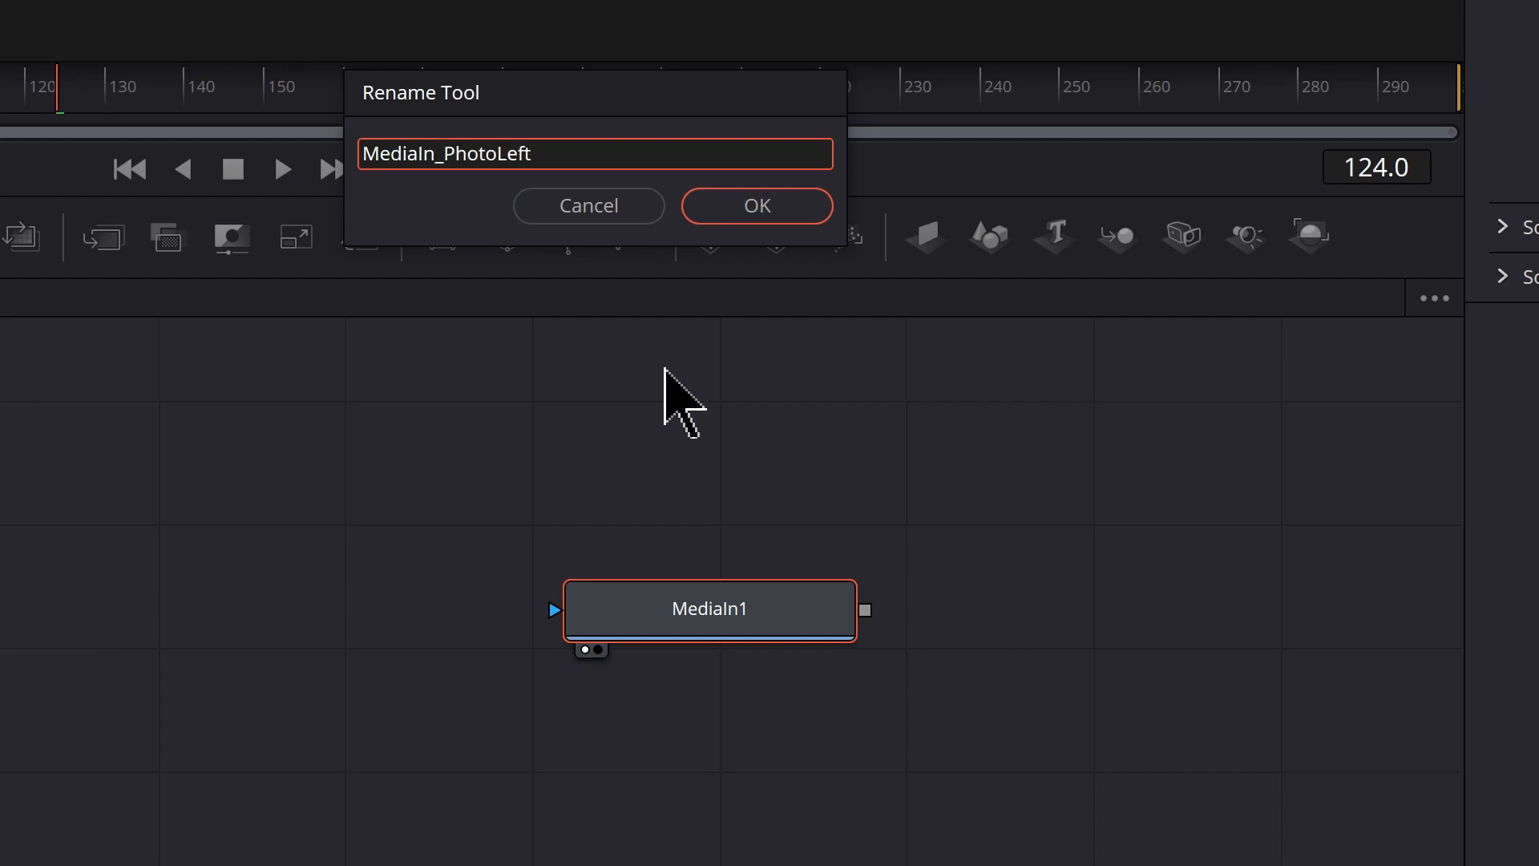
click(755, 205)
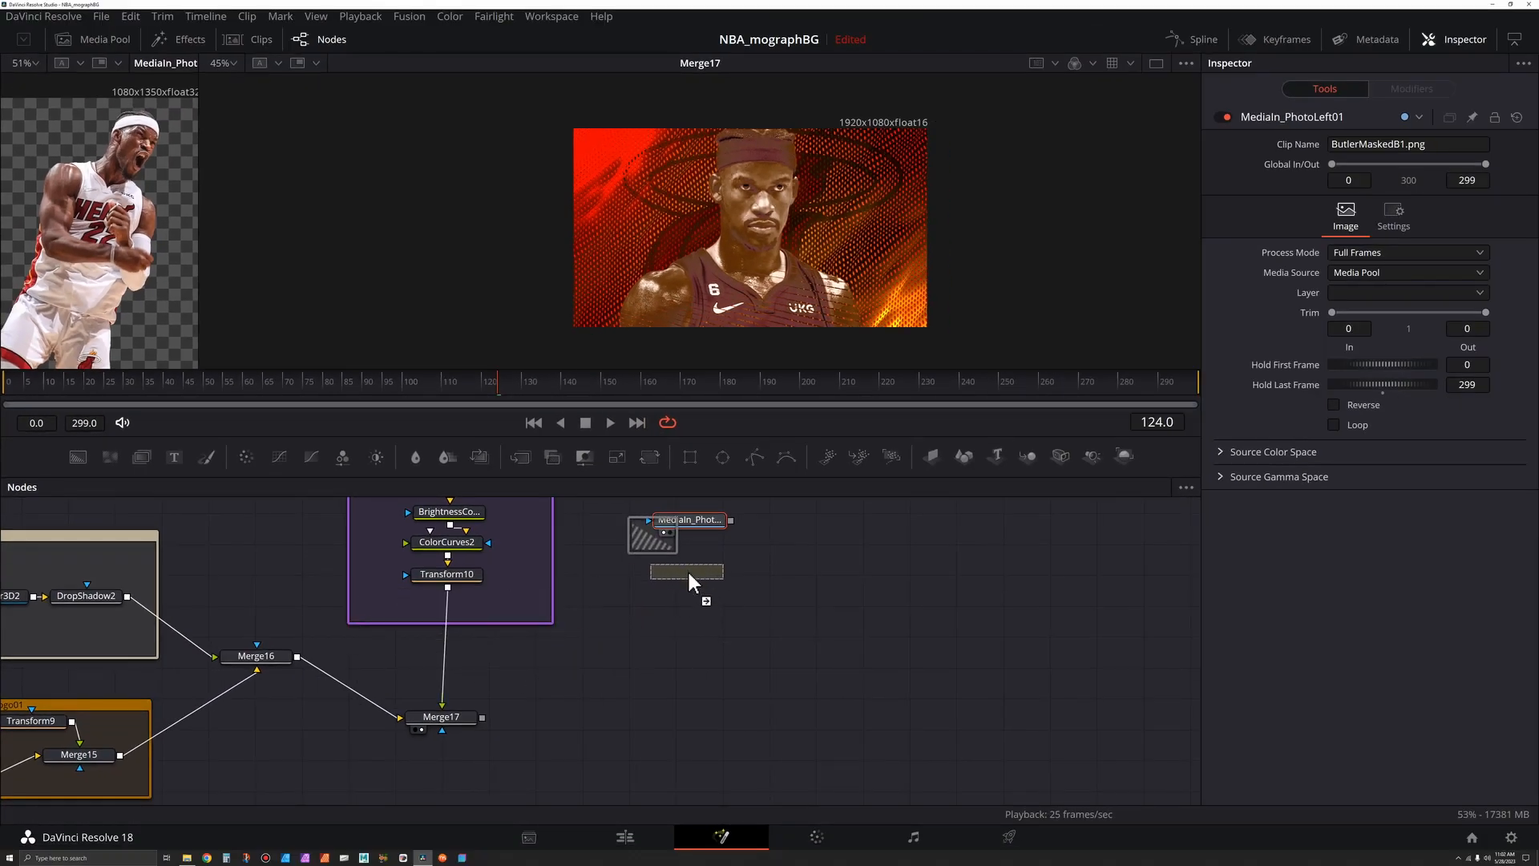
- Merge the player photo over a new Background and insert a Transform before Merge19
click(686, 570)
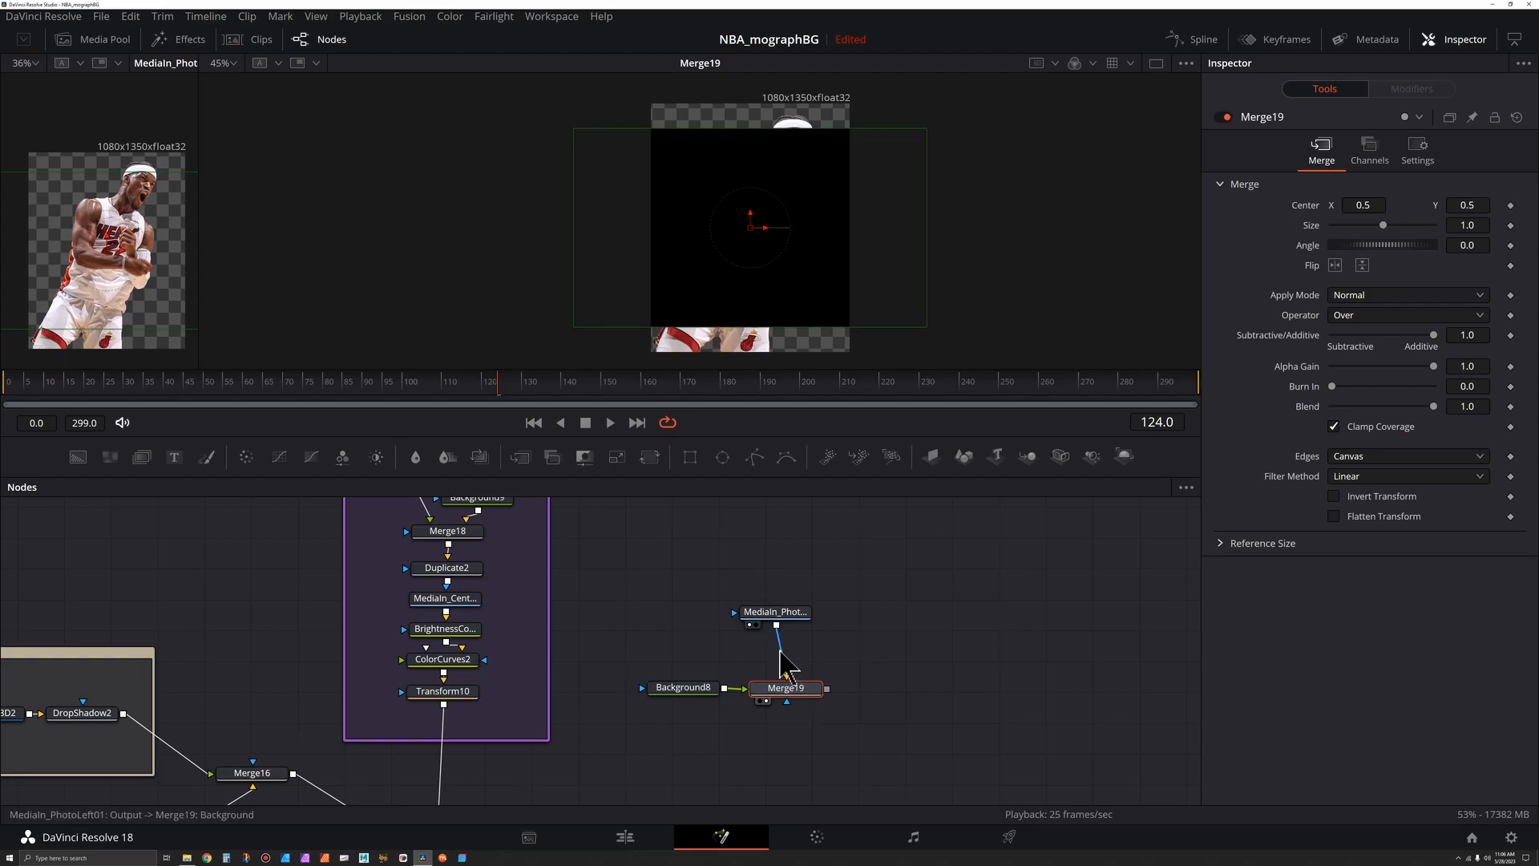
click(776, 611)
text(und)
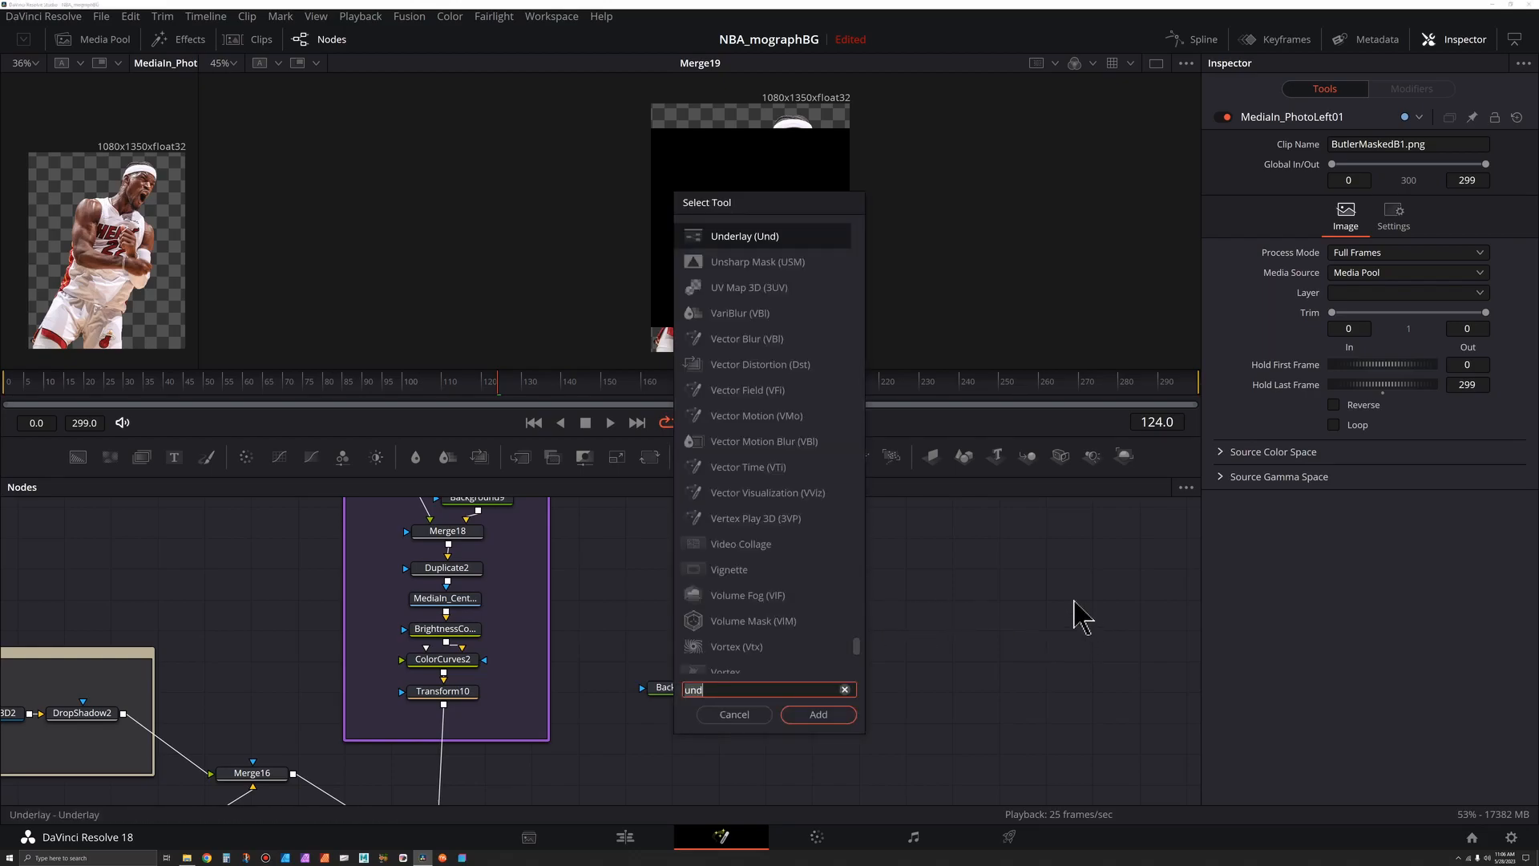
text(trans)
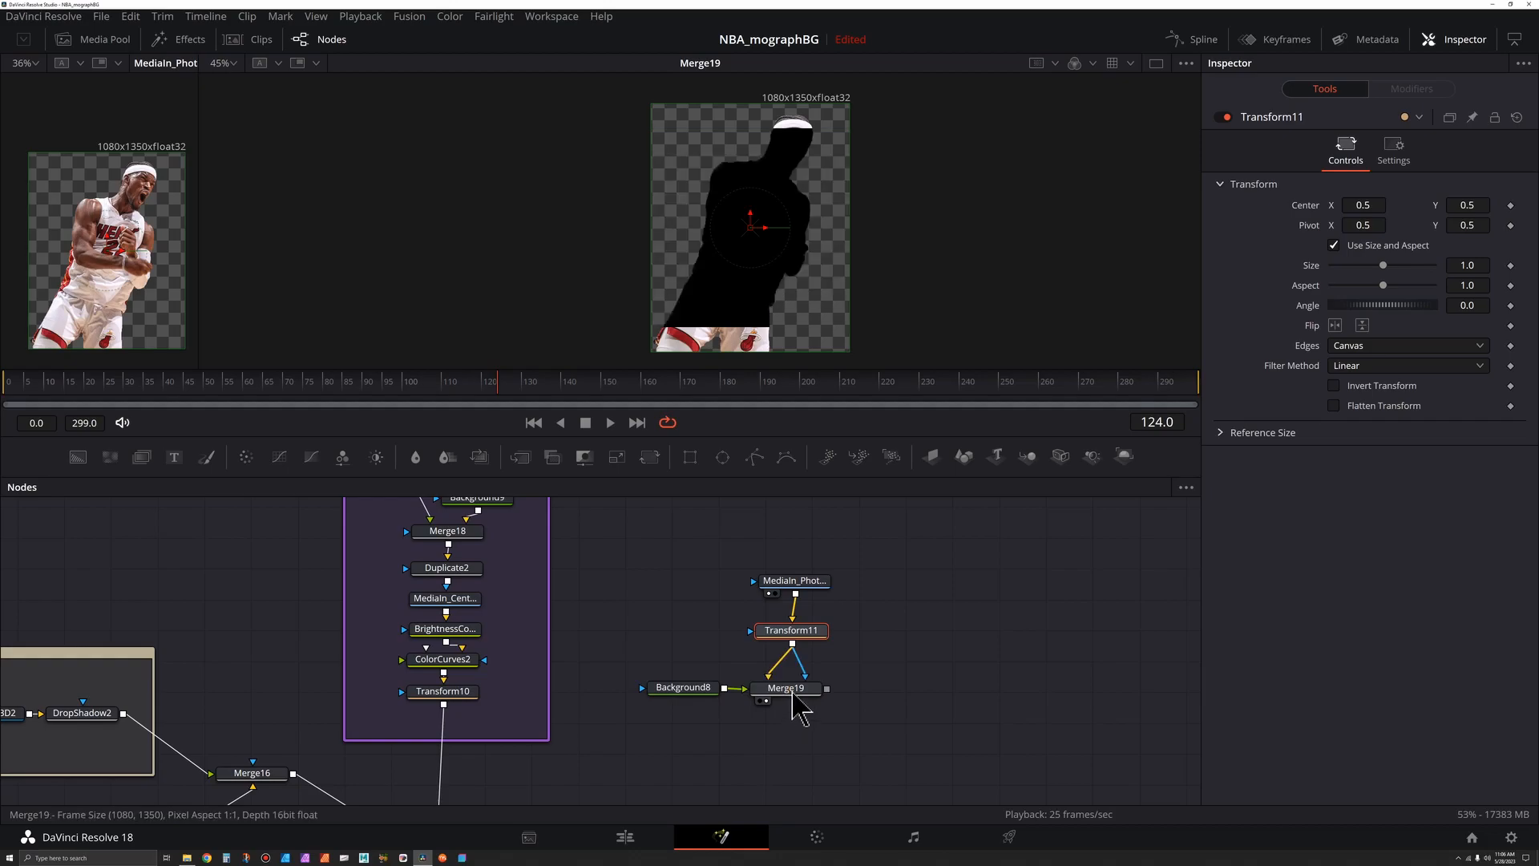
- Disable Background8's auto resolution and set its size to 1920 by 1549
click(786, 687)
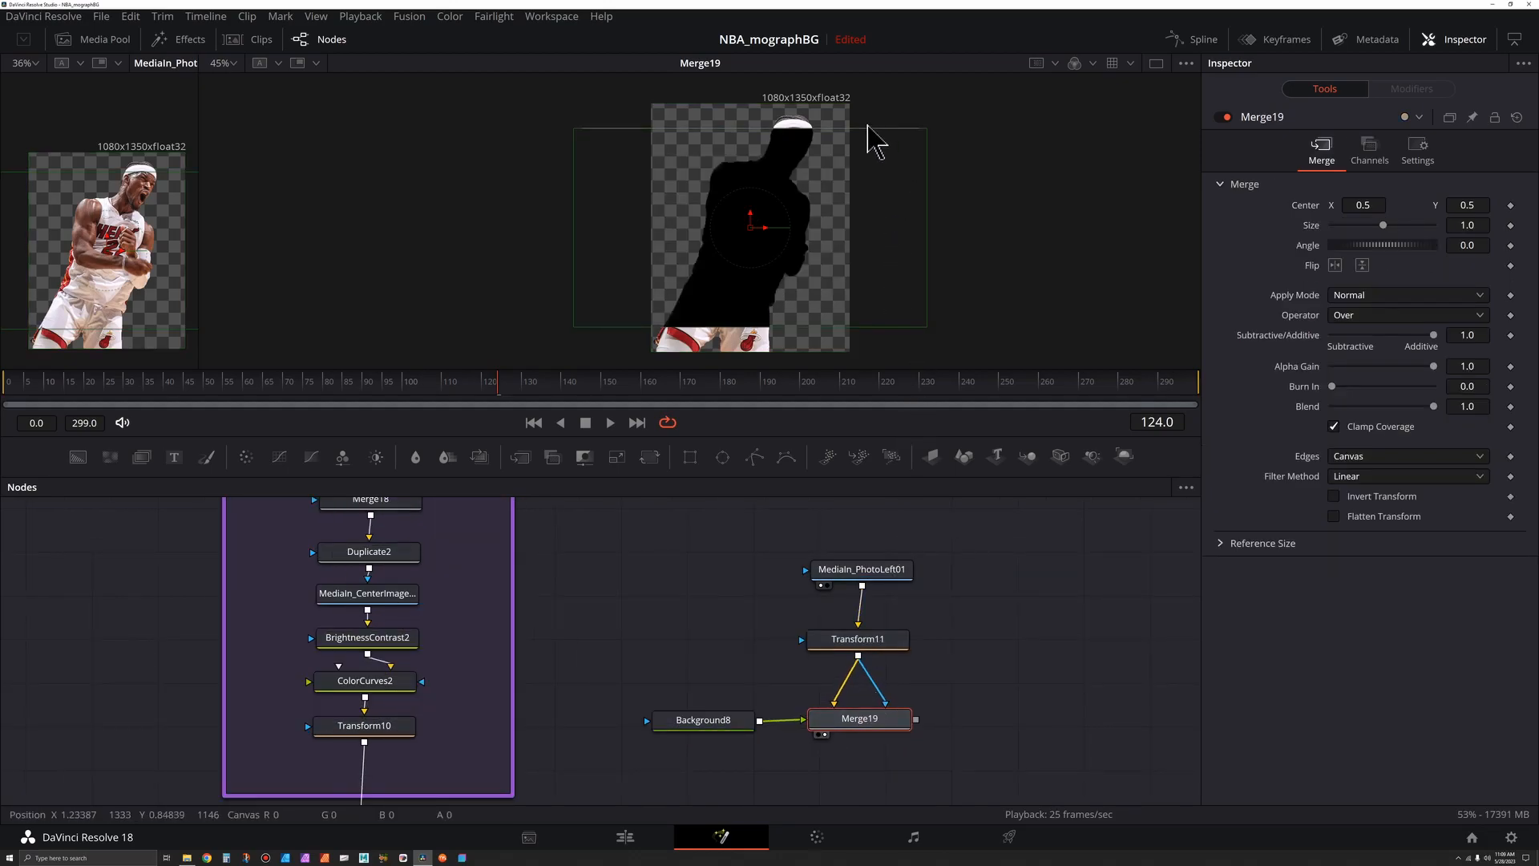
mouse_move(613, 339)
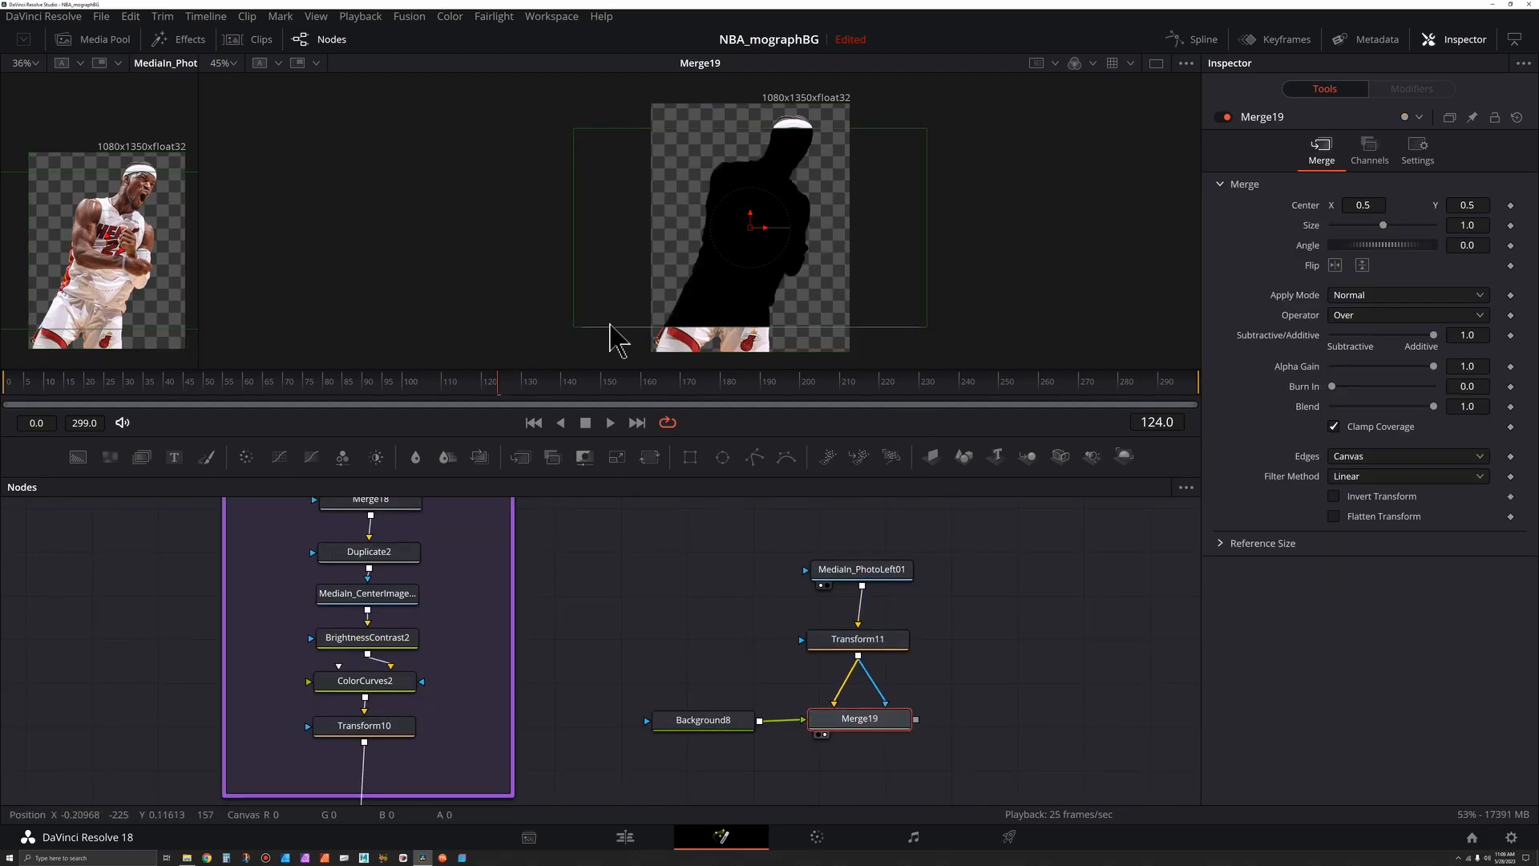
click(703, 720)
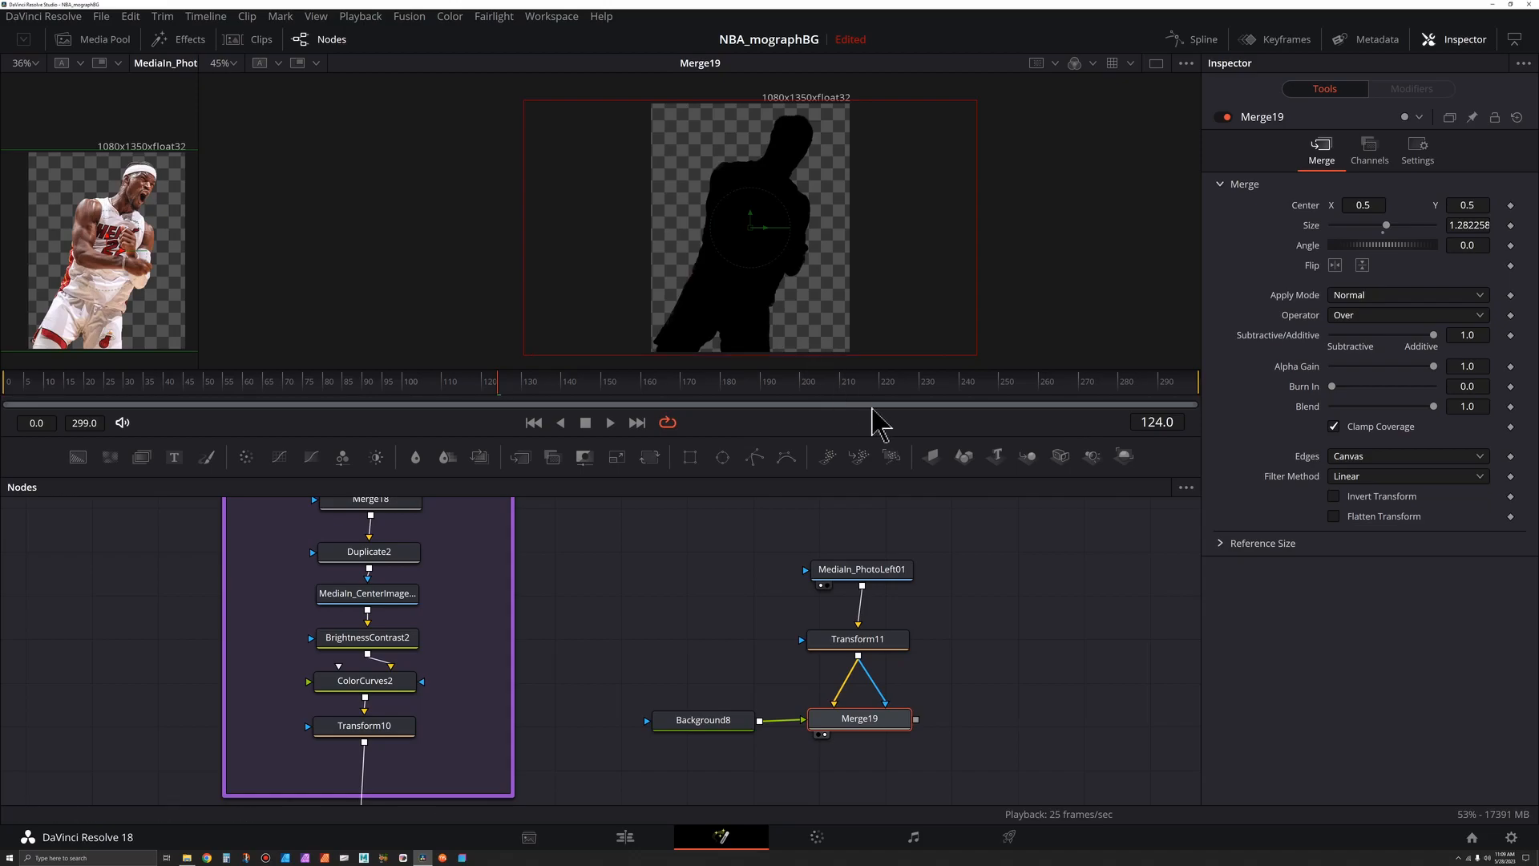
click(702, 720)
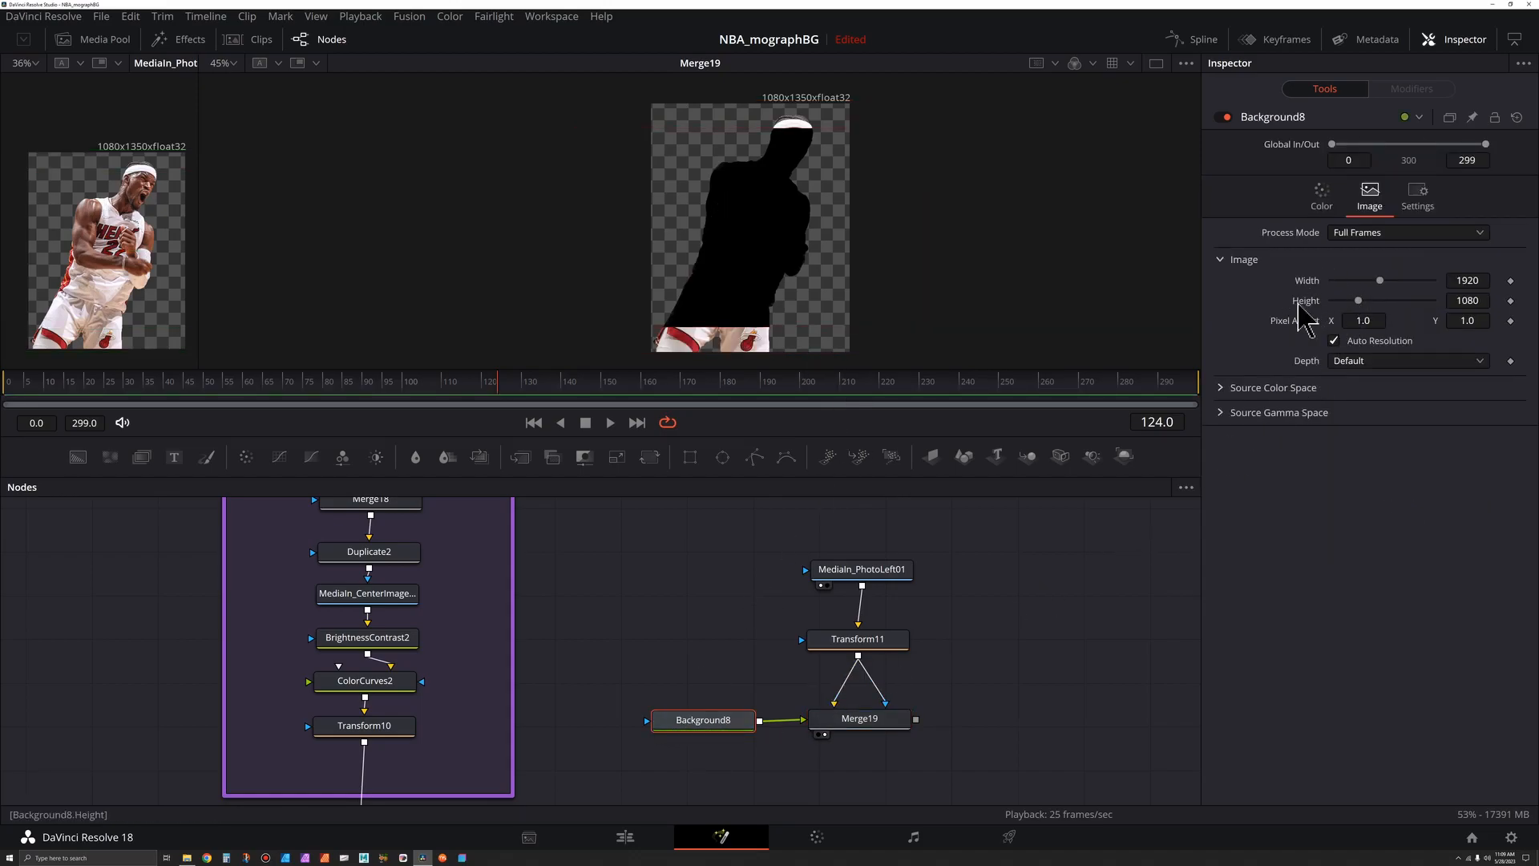
click(1333, 340)
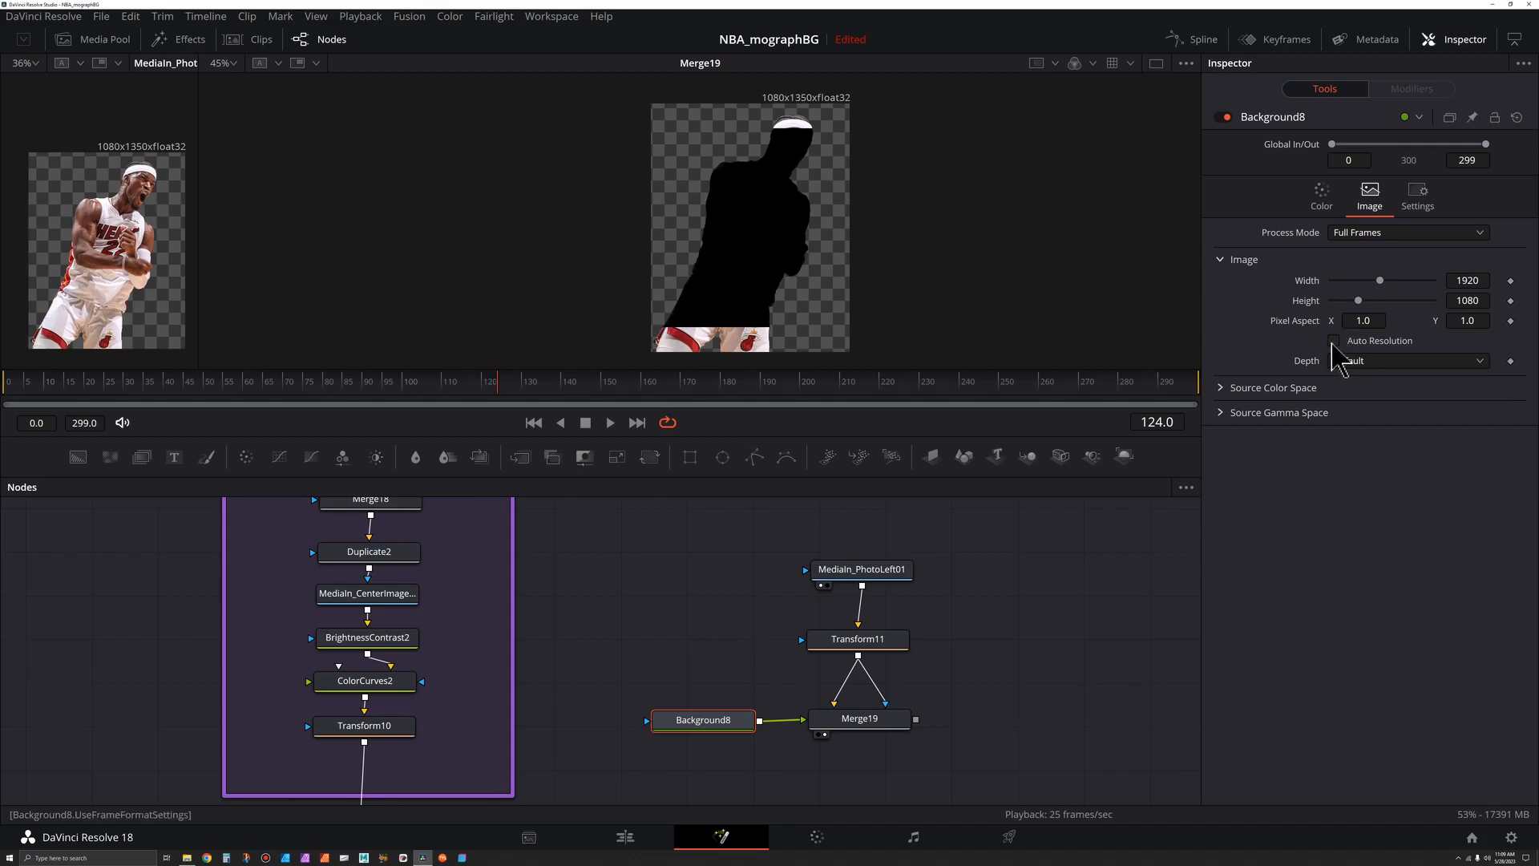
drag(1359, 300, 1369, 300)
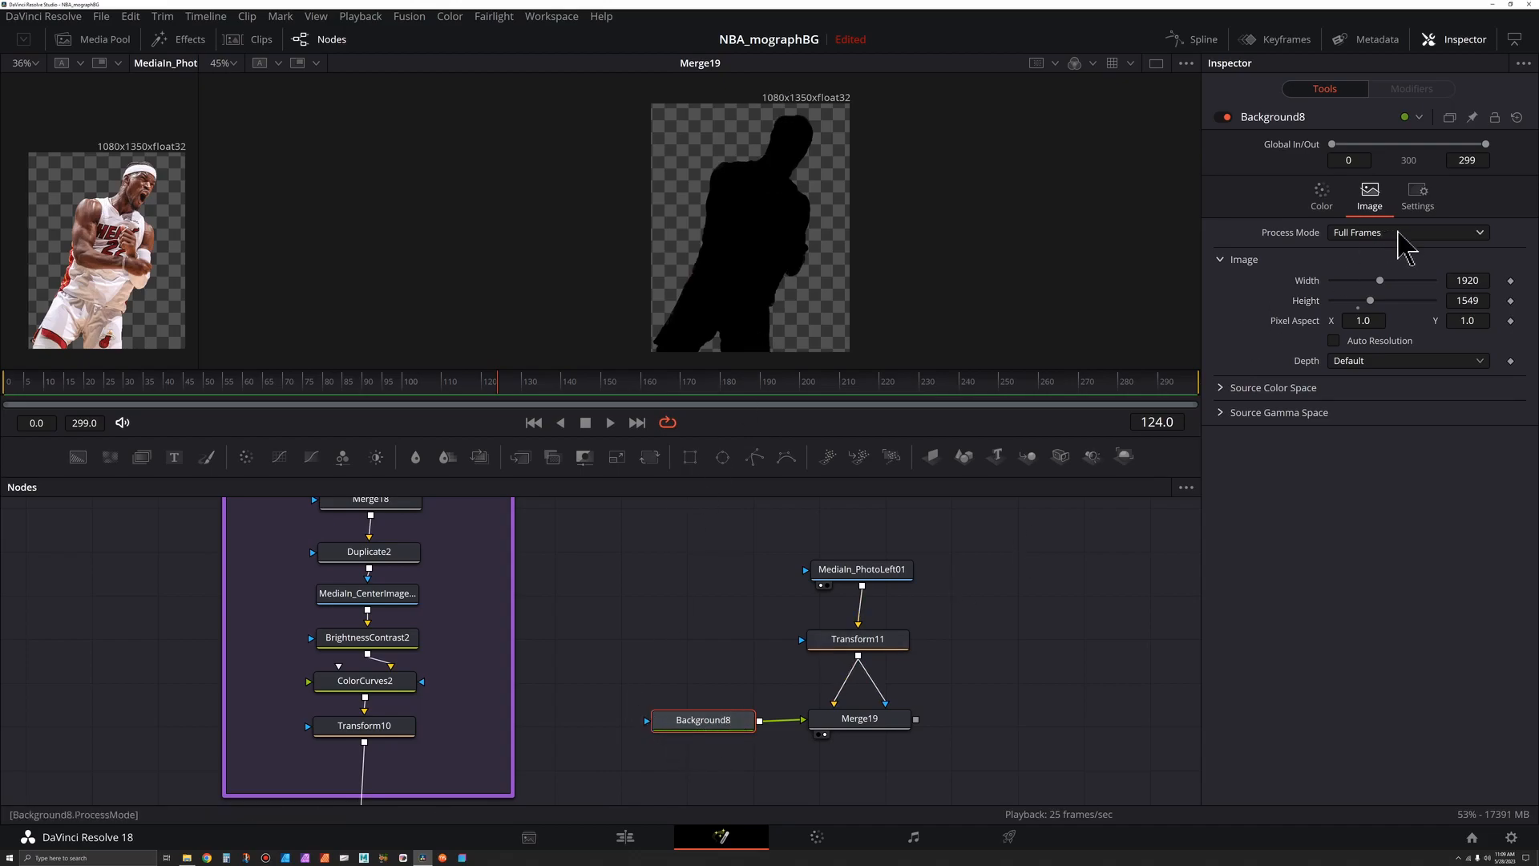
- Set Background8's fill type to a linear gradient and select its first colour stop
click(1319, 192)
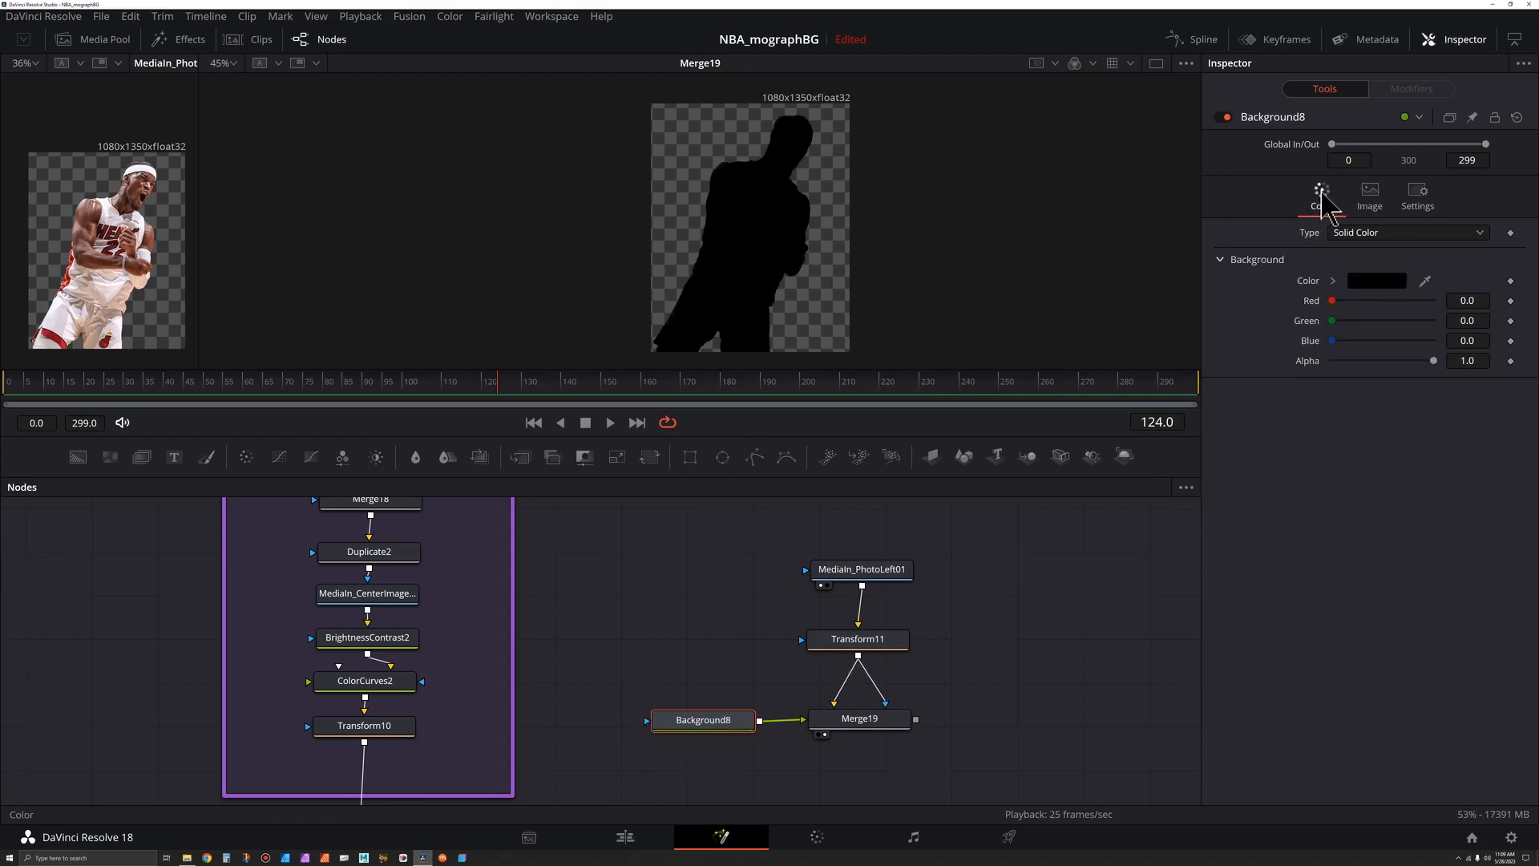
click(1406, 232)
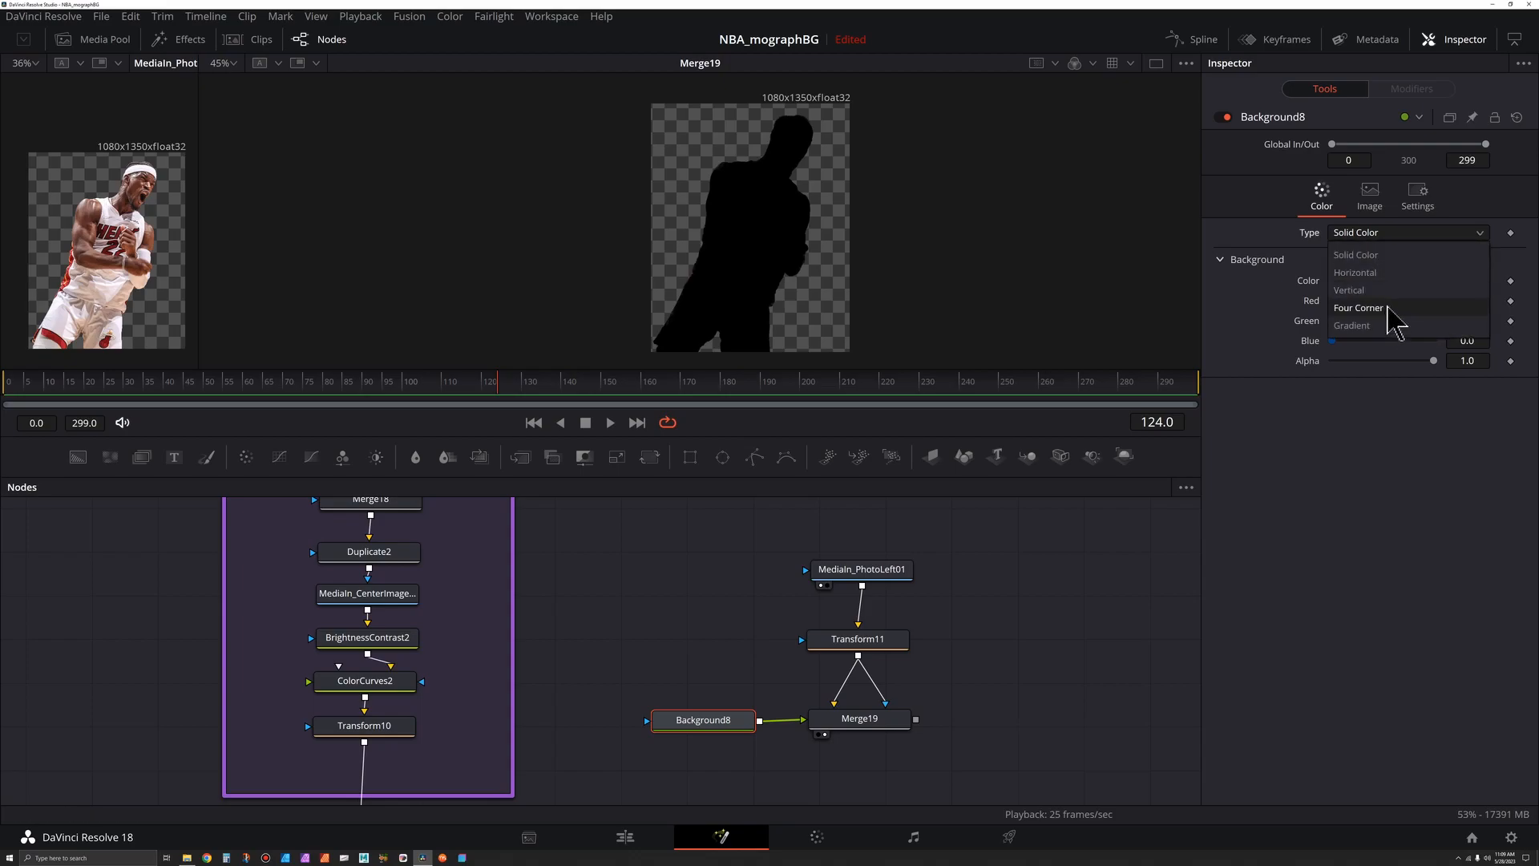
mouse_move(1364, 325)
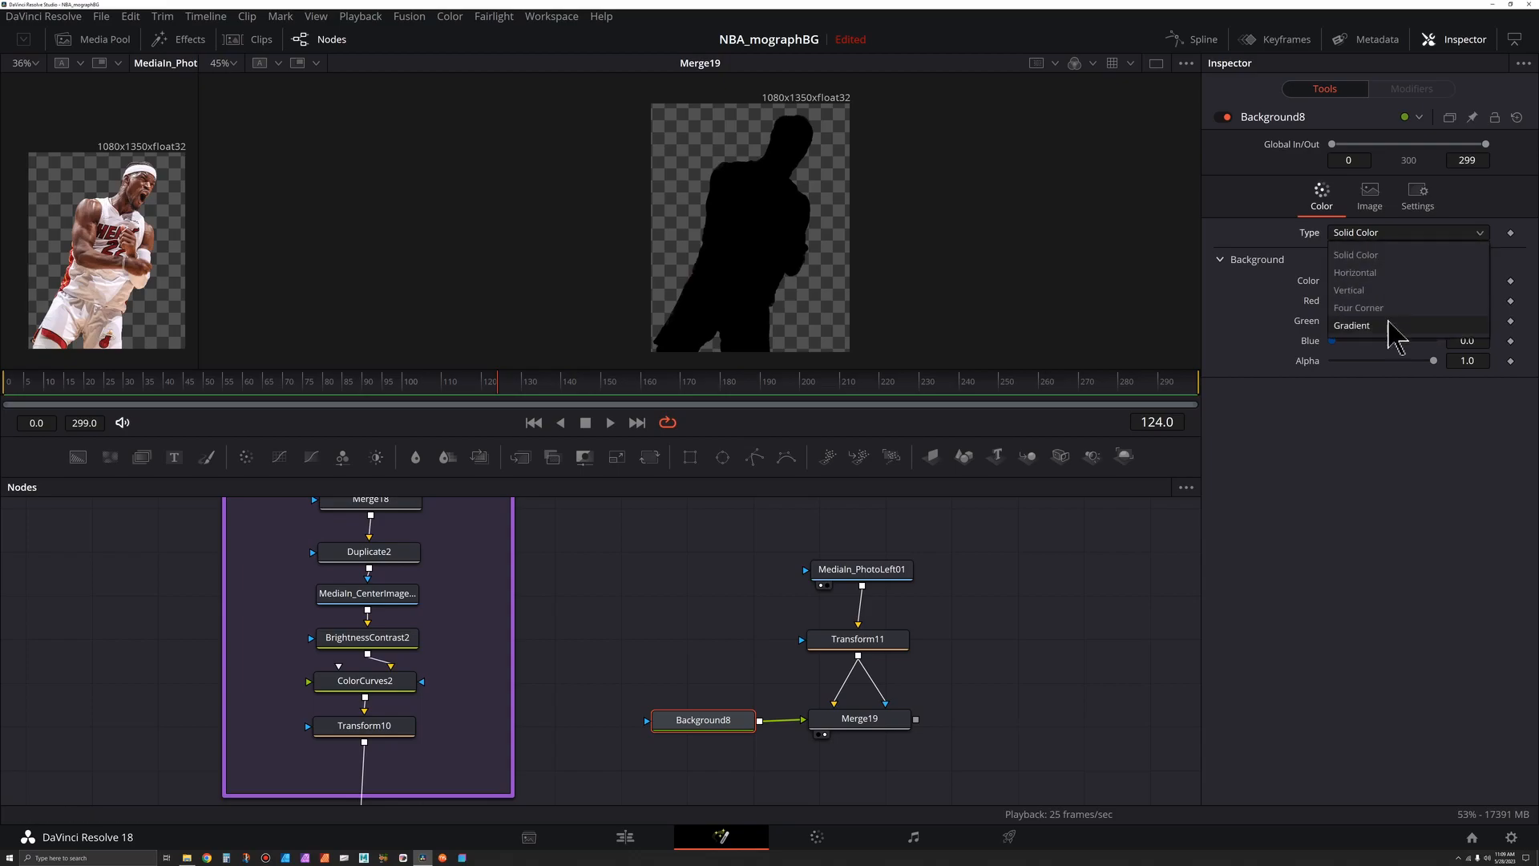
click(1351, 326)
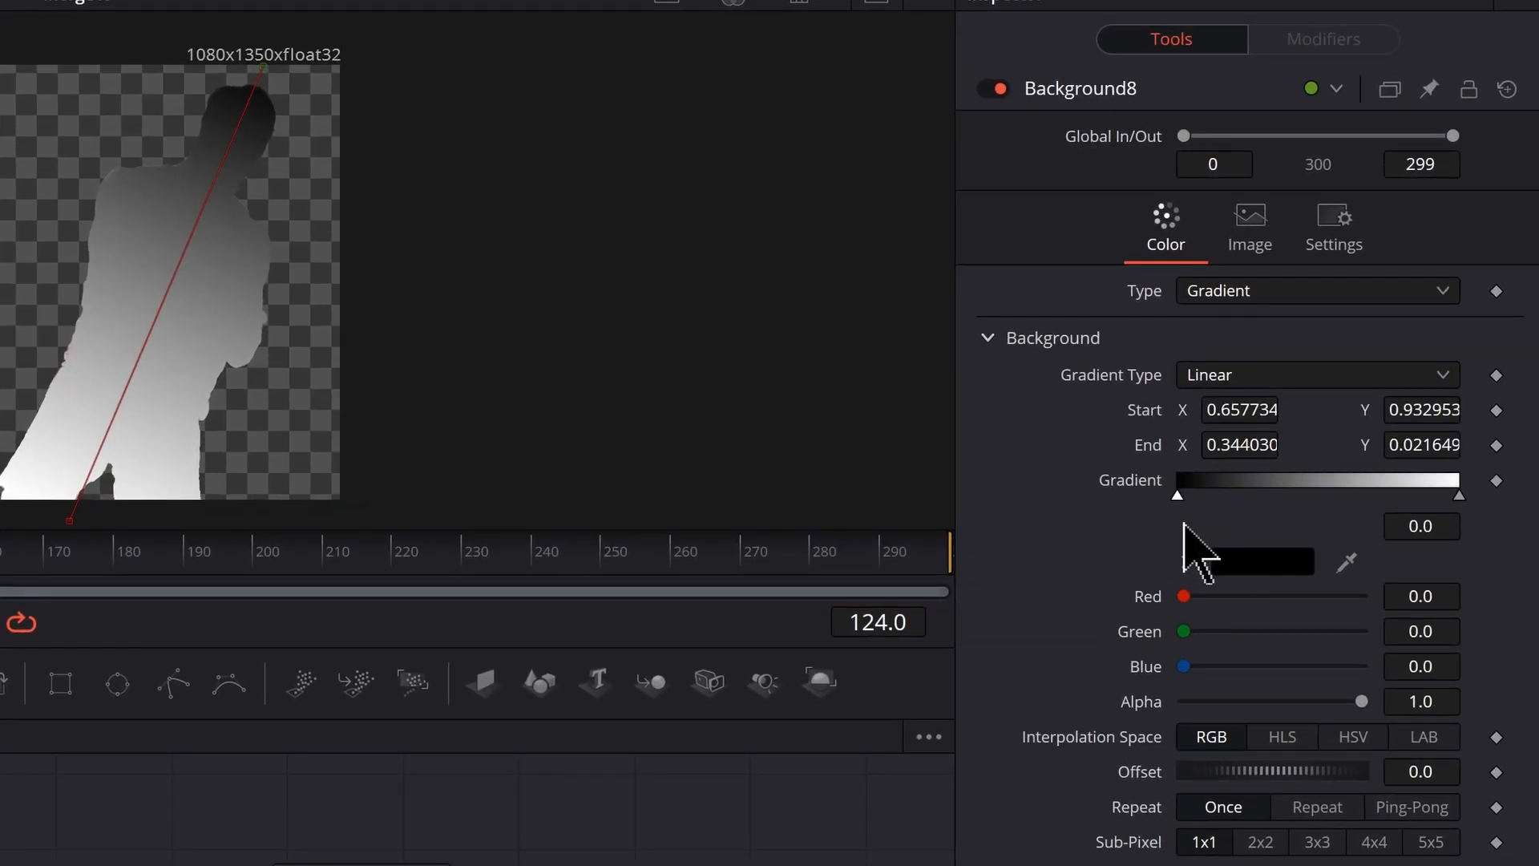
click(1241, 561)
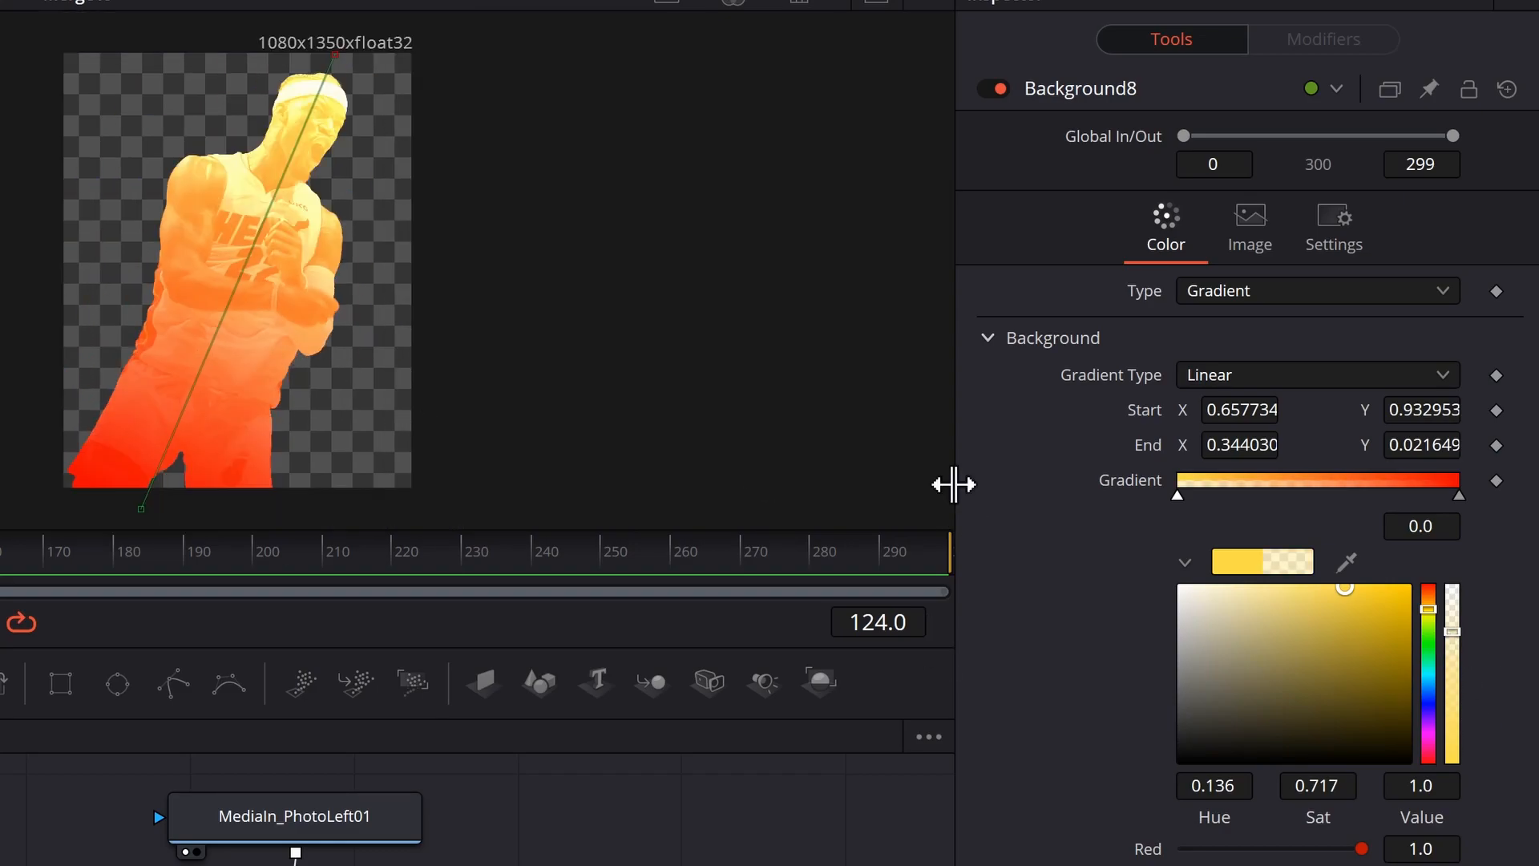
- Add an orange middle stop and shift the stops so yellow blends into red
click(1306, 481)
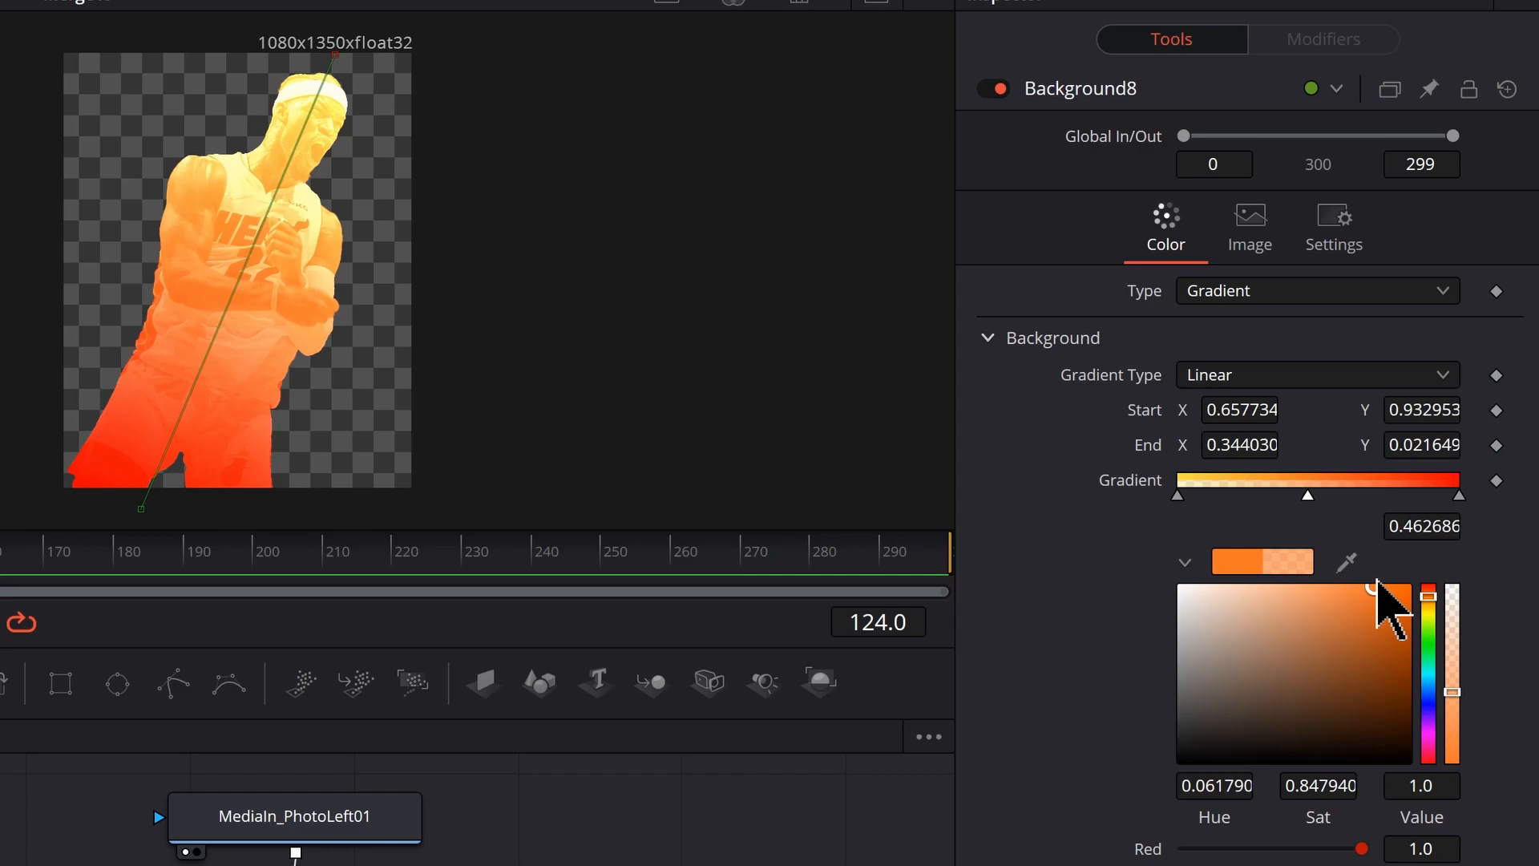
mouse_move(1386, 619)
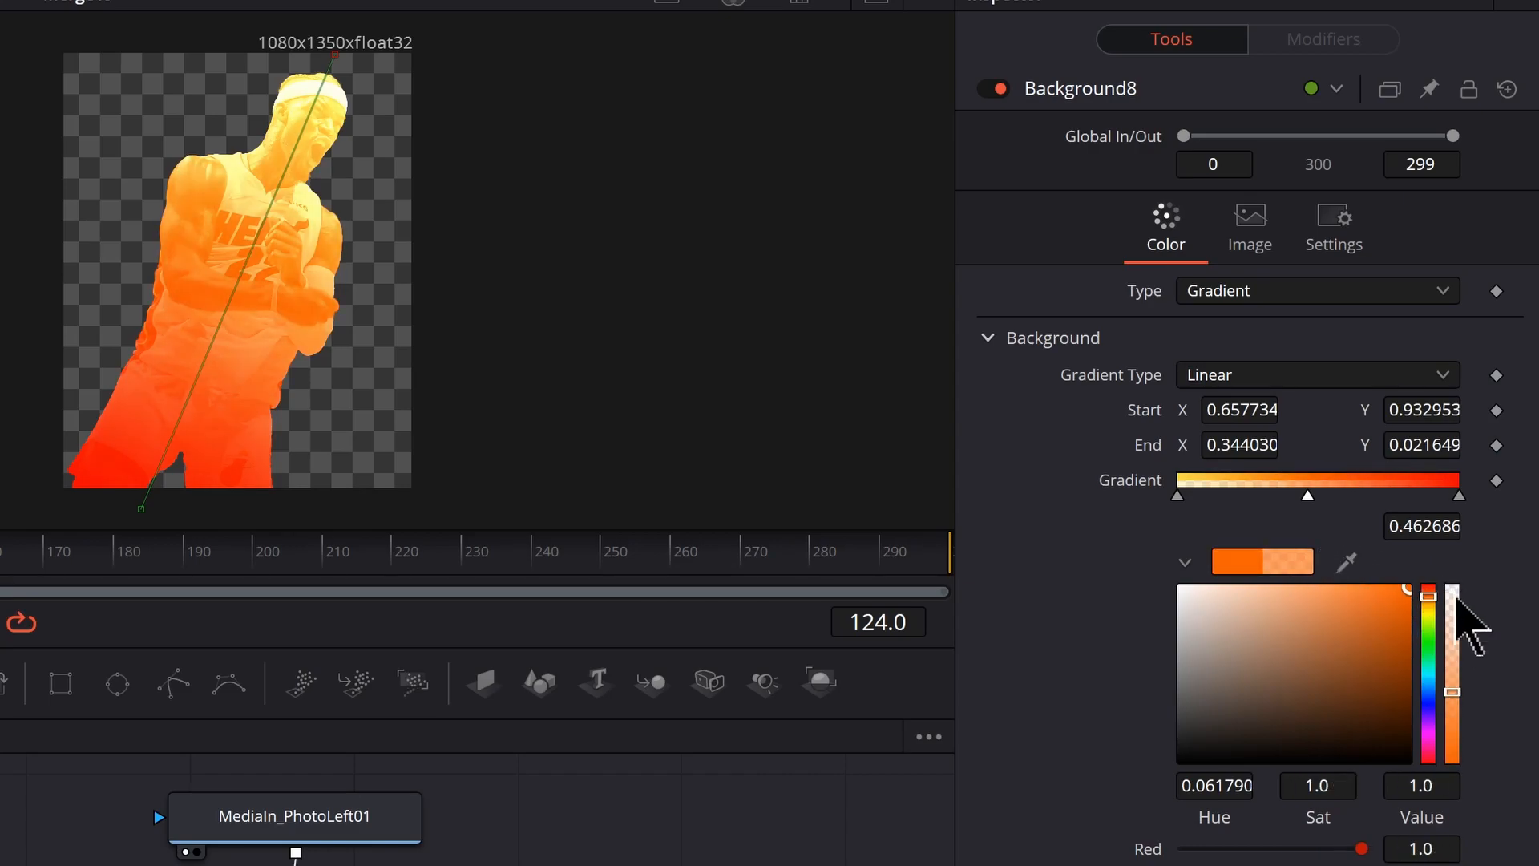
drag(1452, 609, 1452, 693)
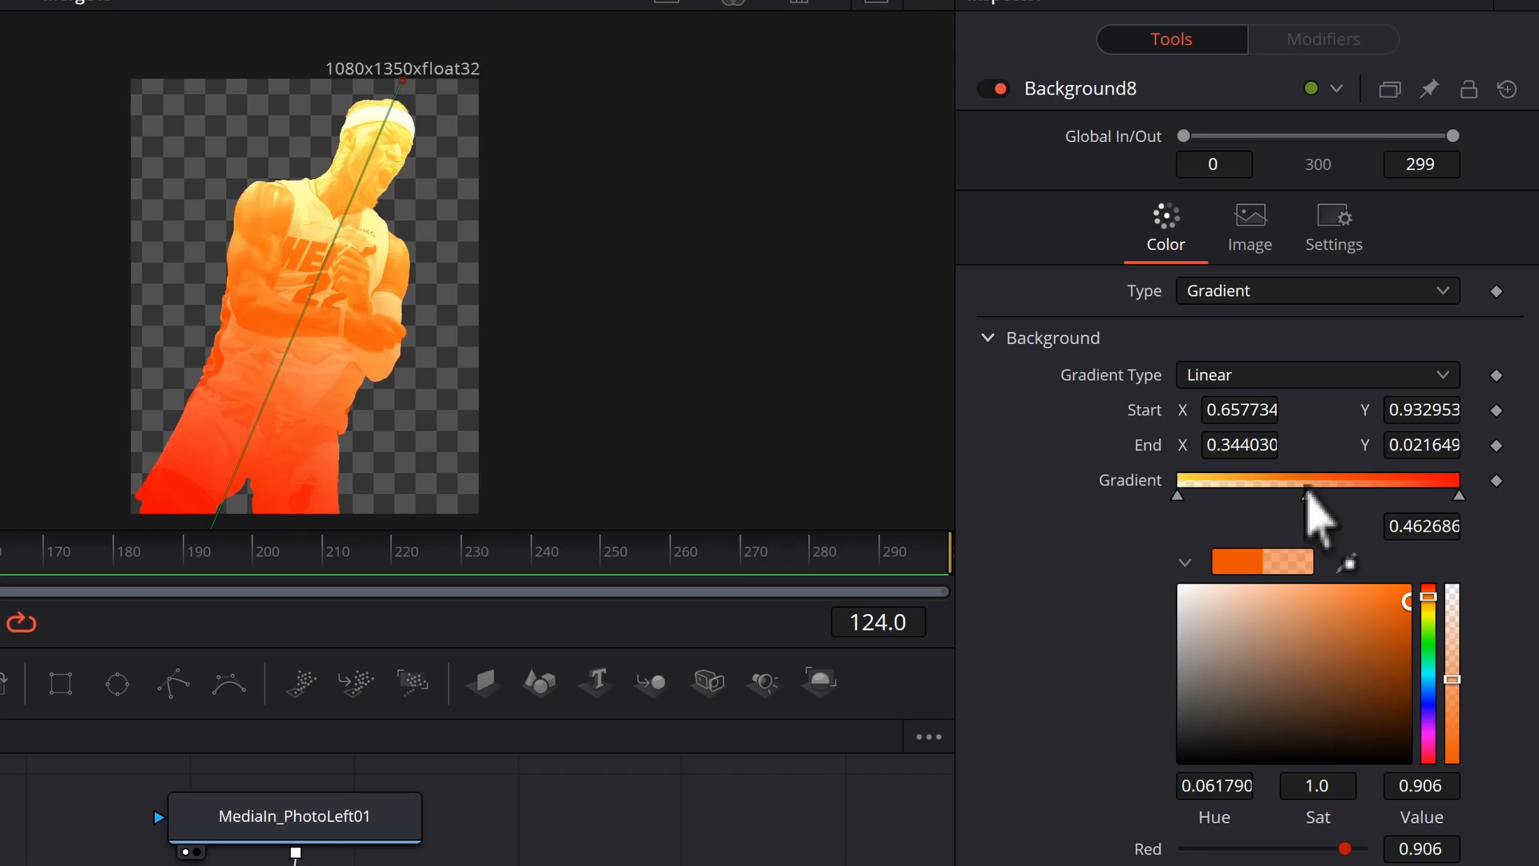
drag(1308, 495, 1295, 495)
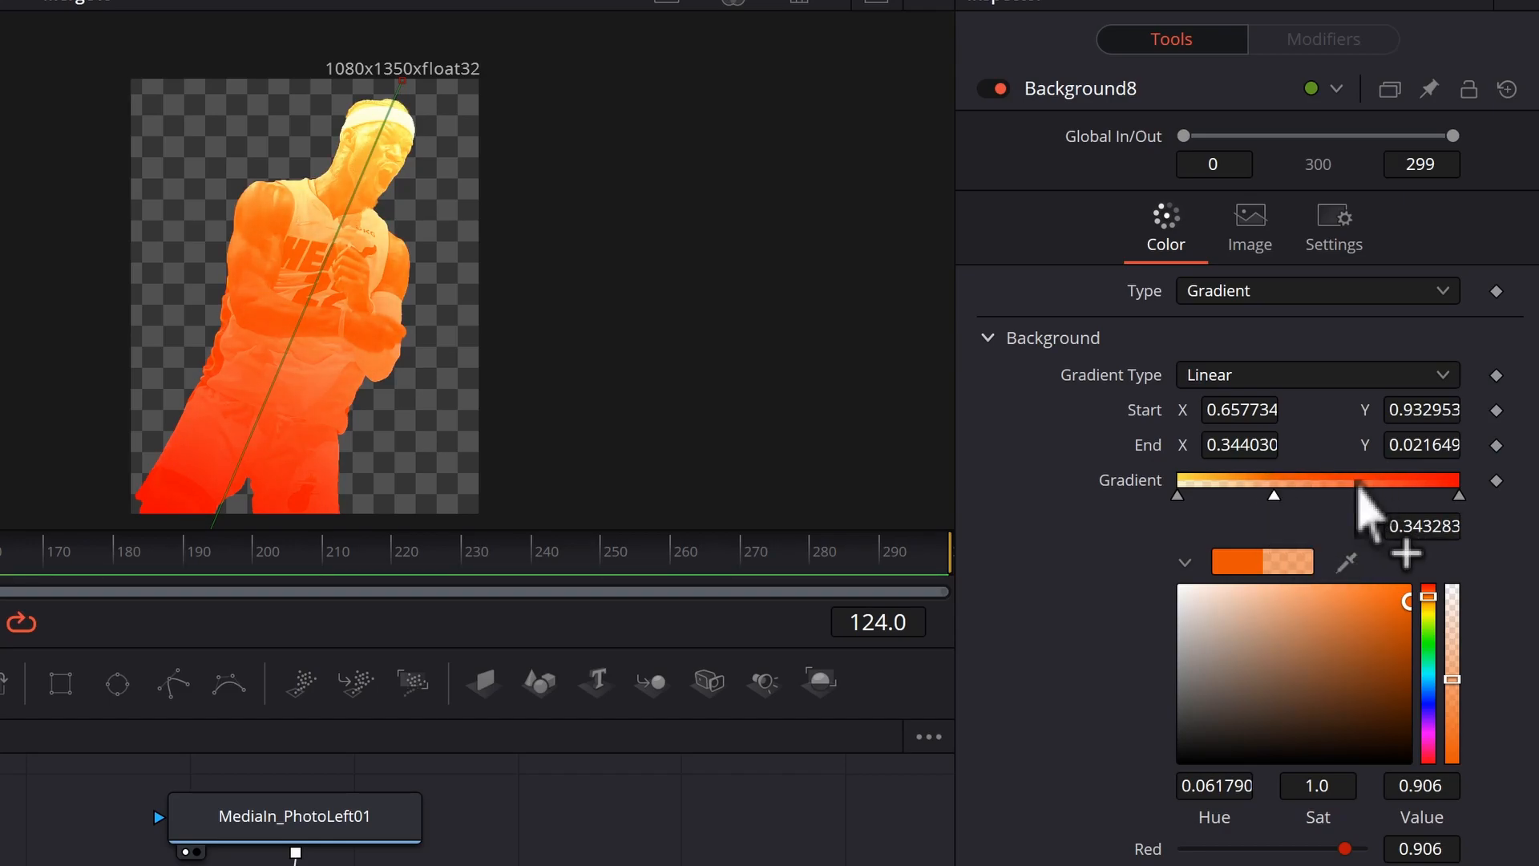
drag(1274, 495, 1360, 496)
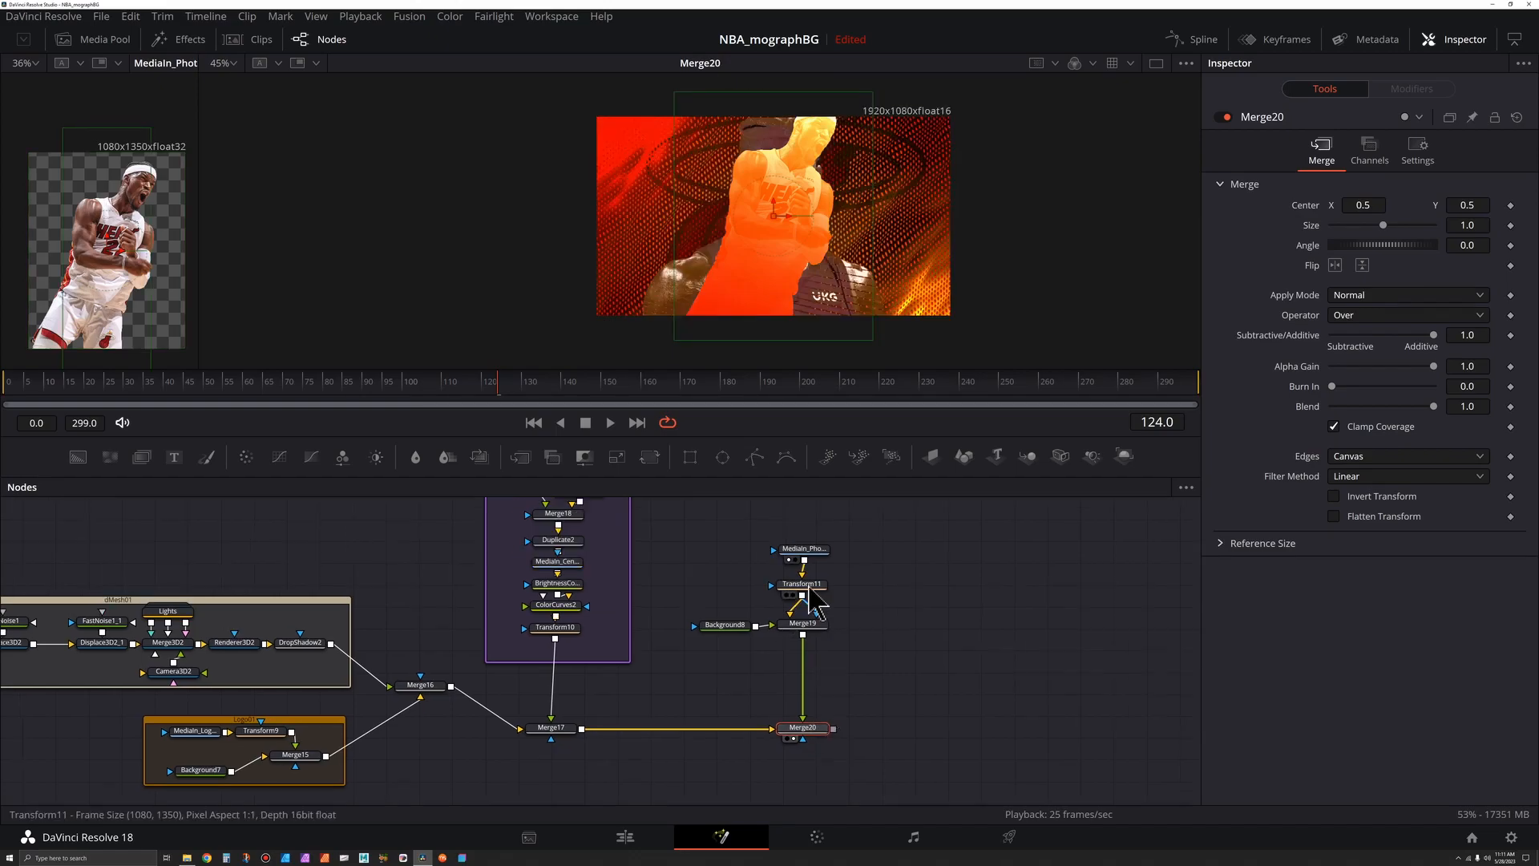
- Shift Transform11's Center X to about -0.097, placing the silhouette at the left
click(801, 583)
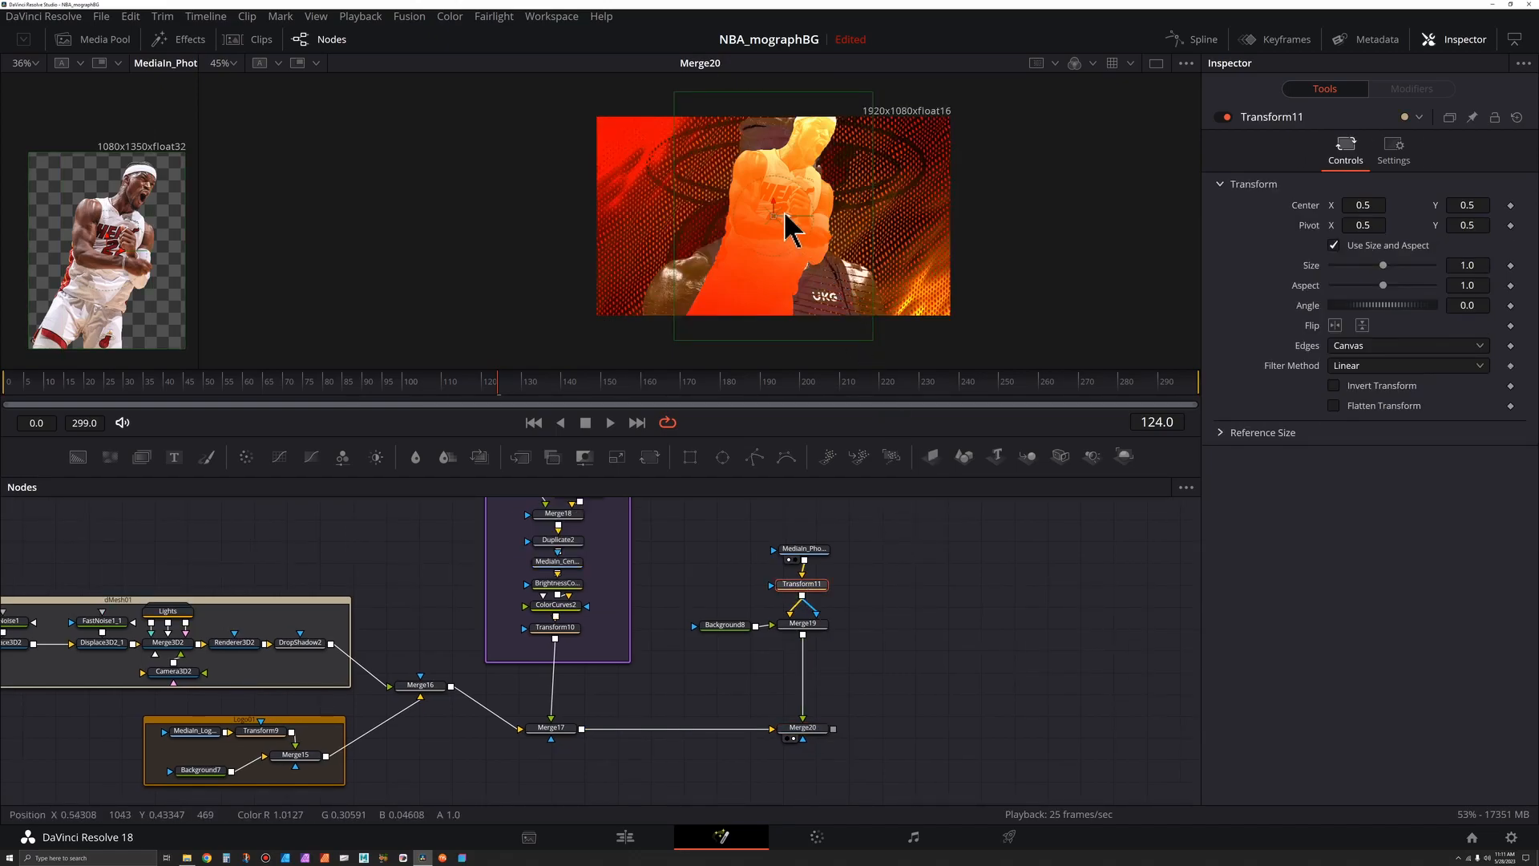
drag(786, 216, 657, 217)
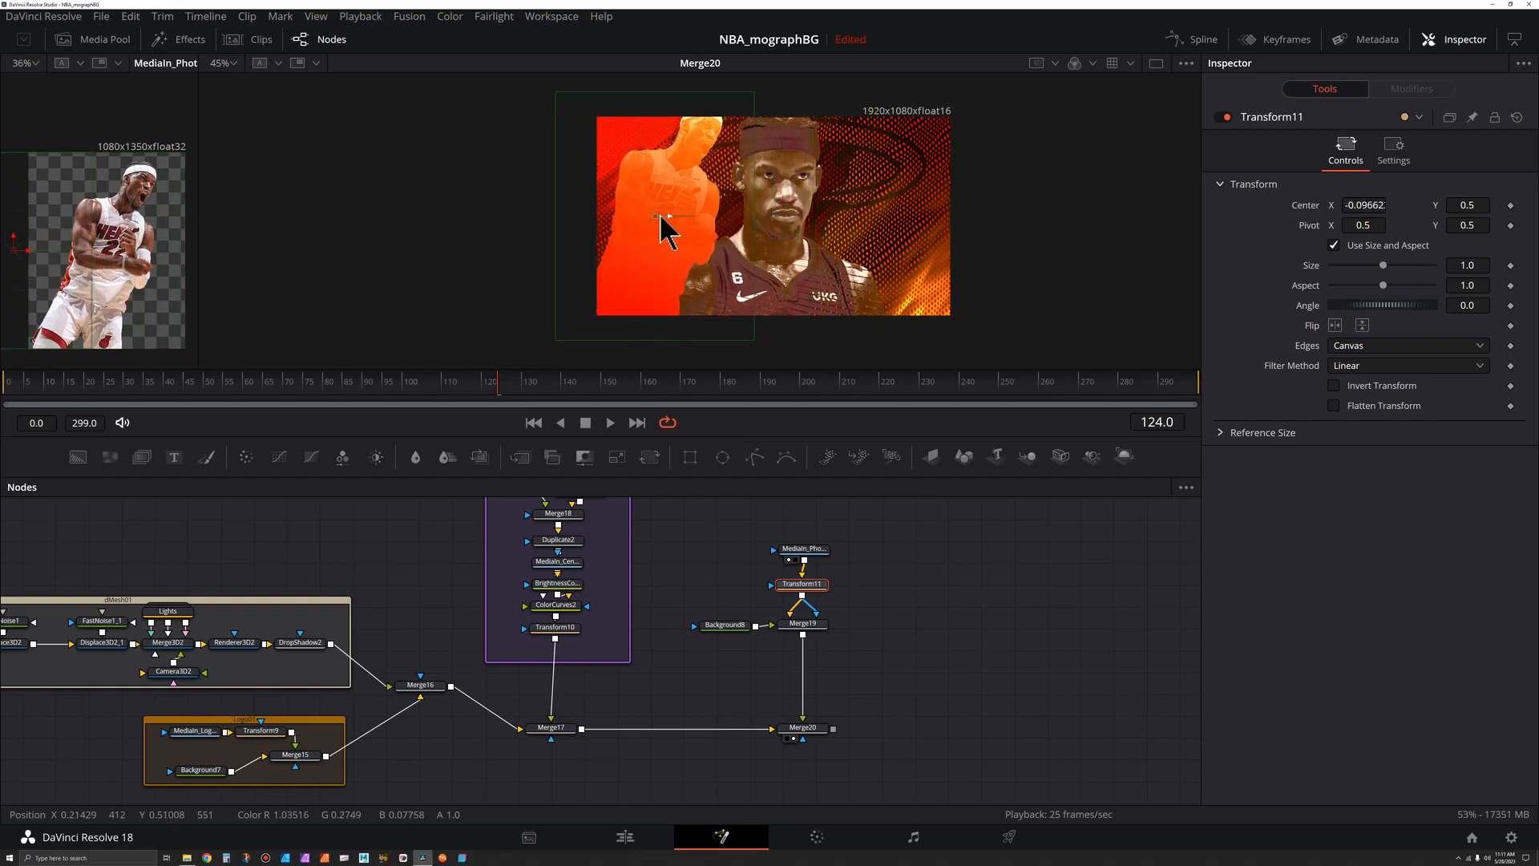
drag(657, 217, 643, 242)
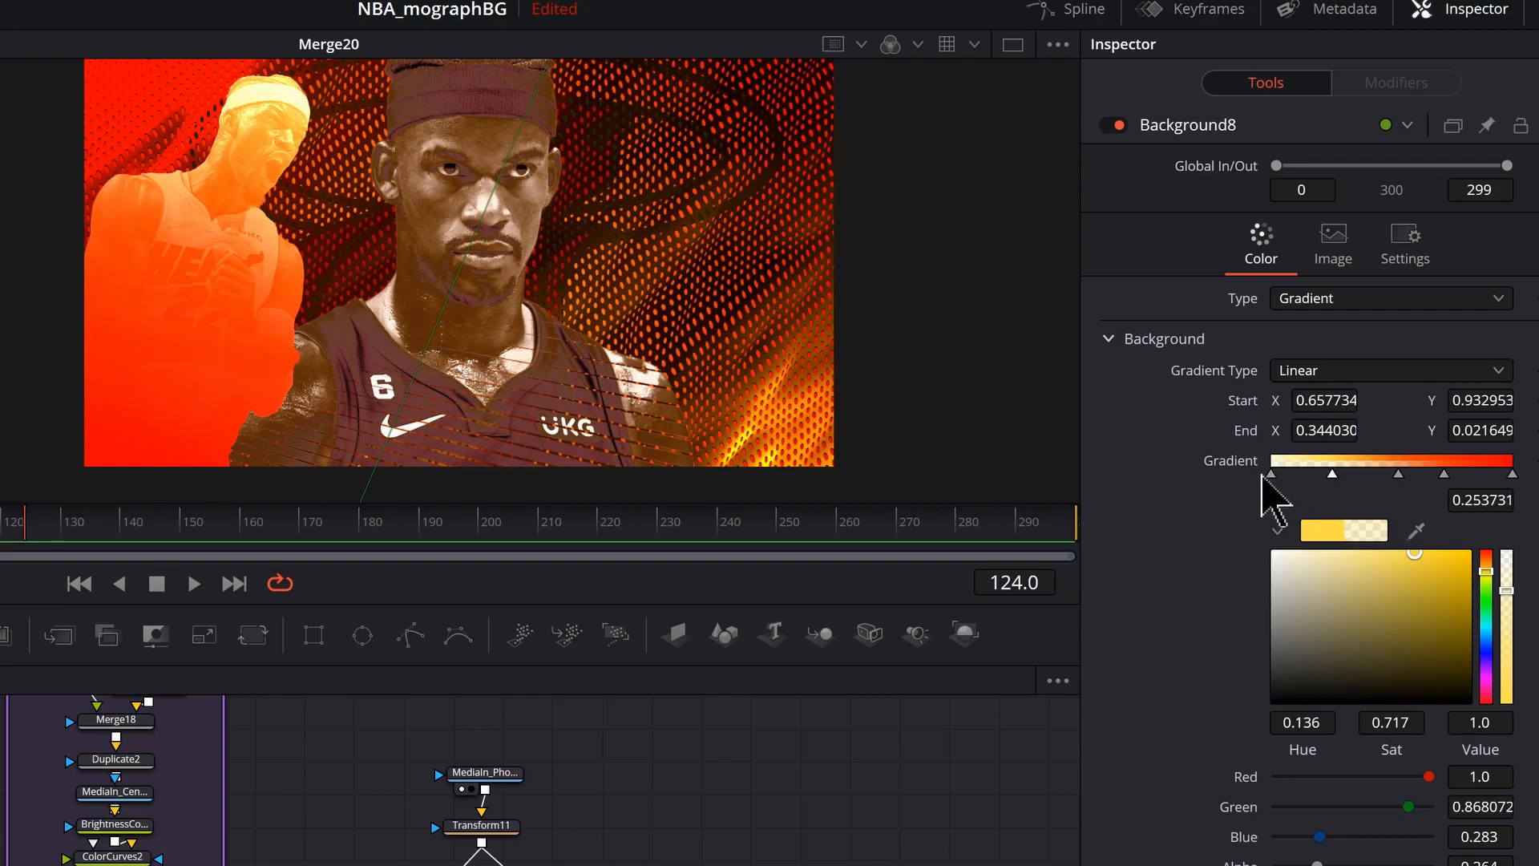
- Re-tune Background8's yellow stop and the gradient's direction across the silhouette
drag(1303, 474, 1352, 475)
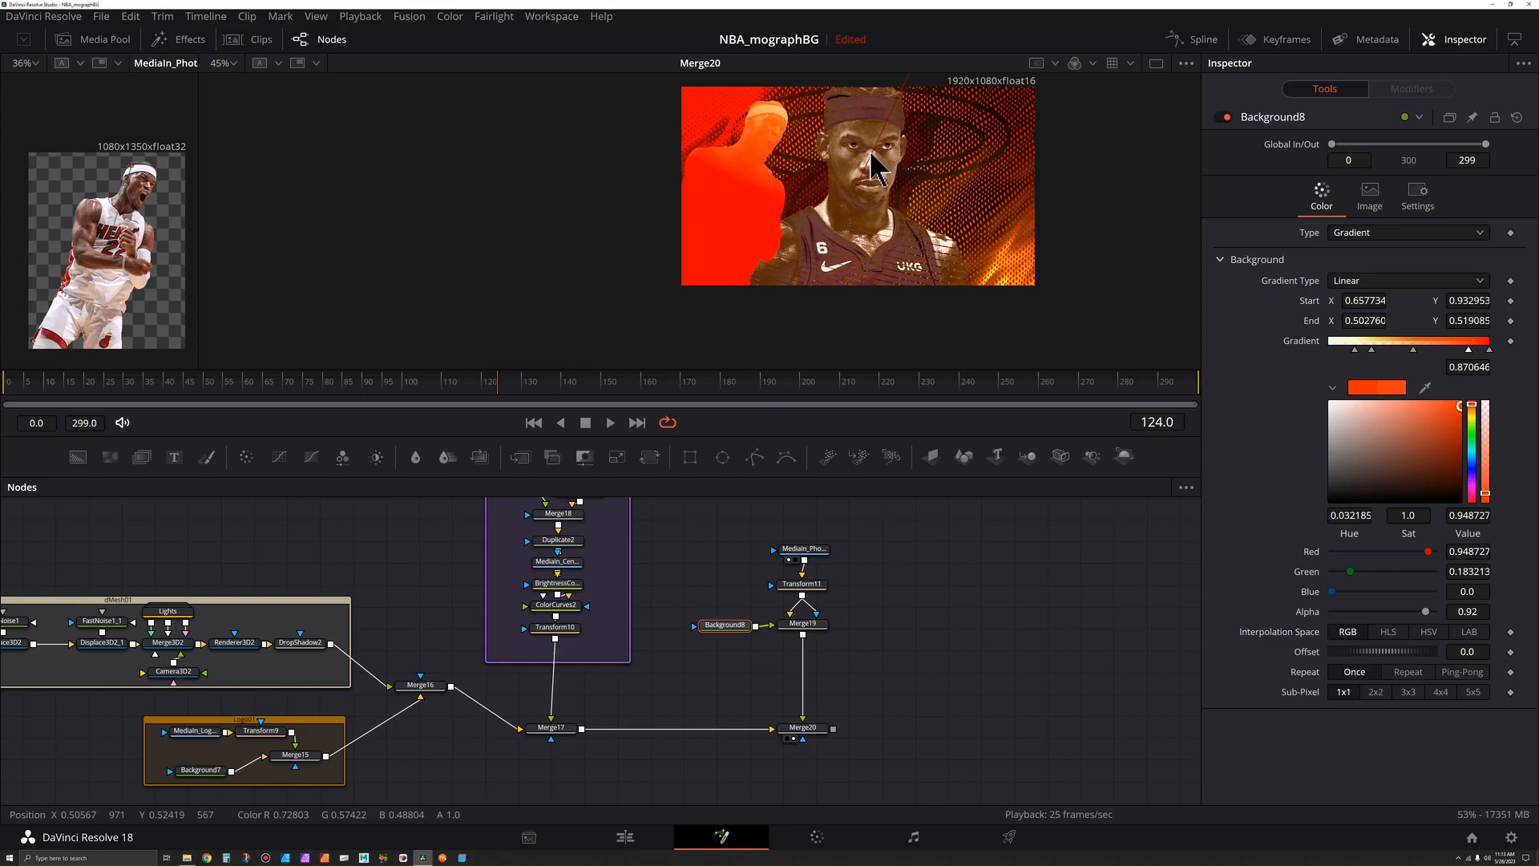
drag(879, 167, 800, 352)
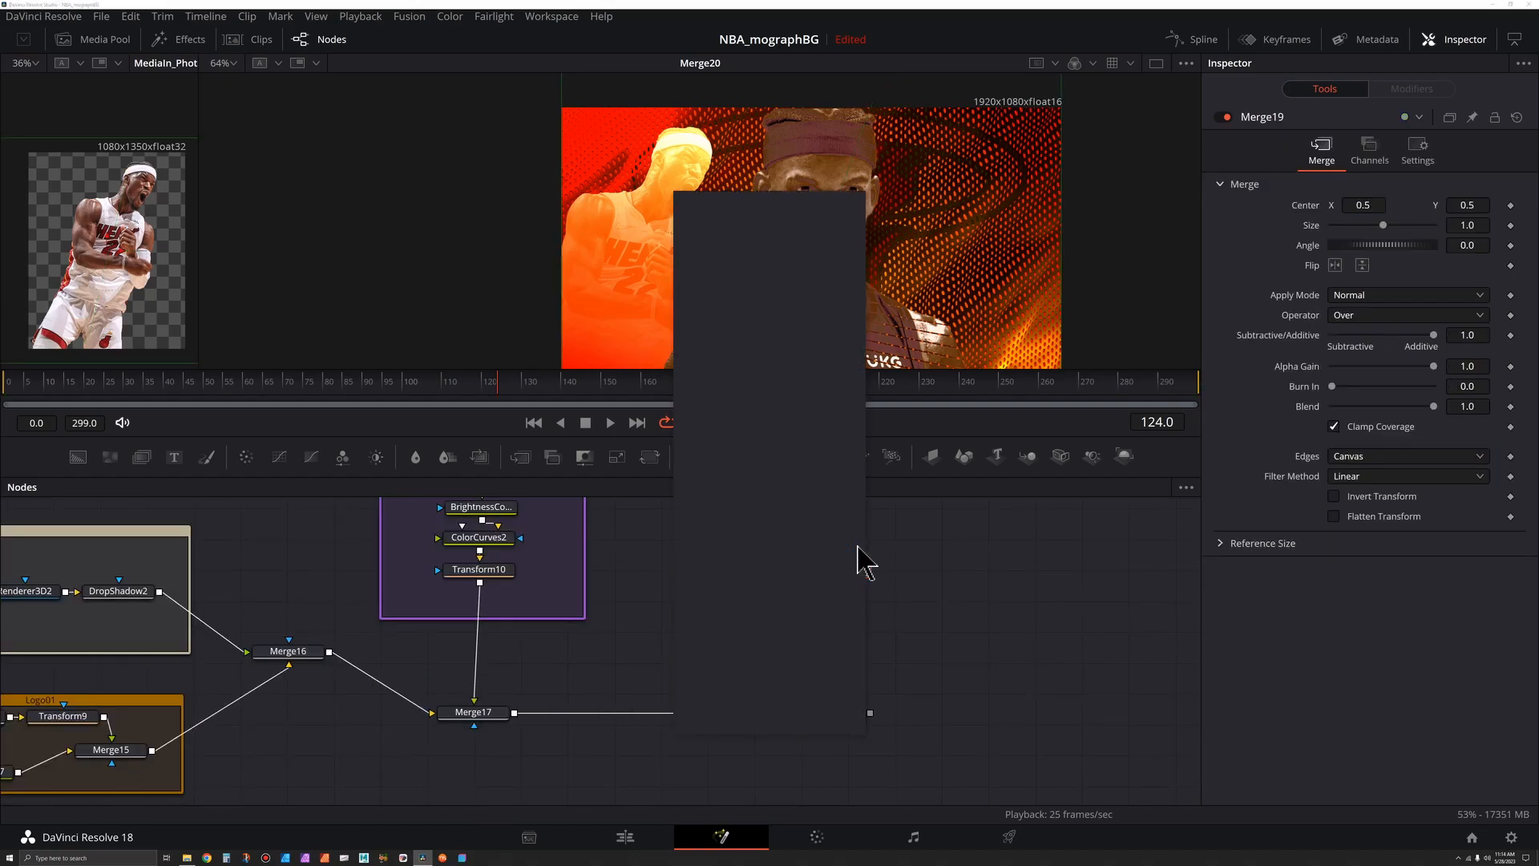
- Add a Soft Glow after Merge19 with no clipping, threshold 0.717, gain 0.787 and size 90.6
text(glow)
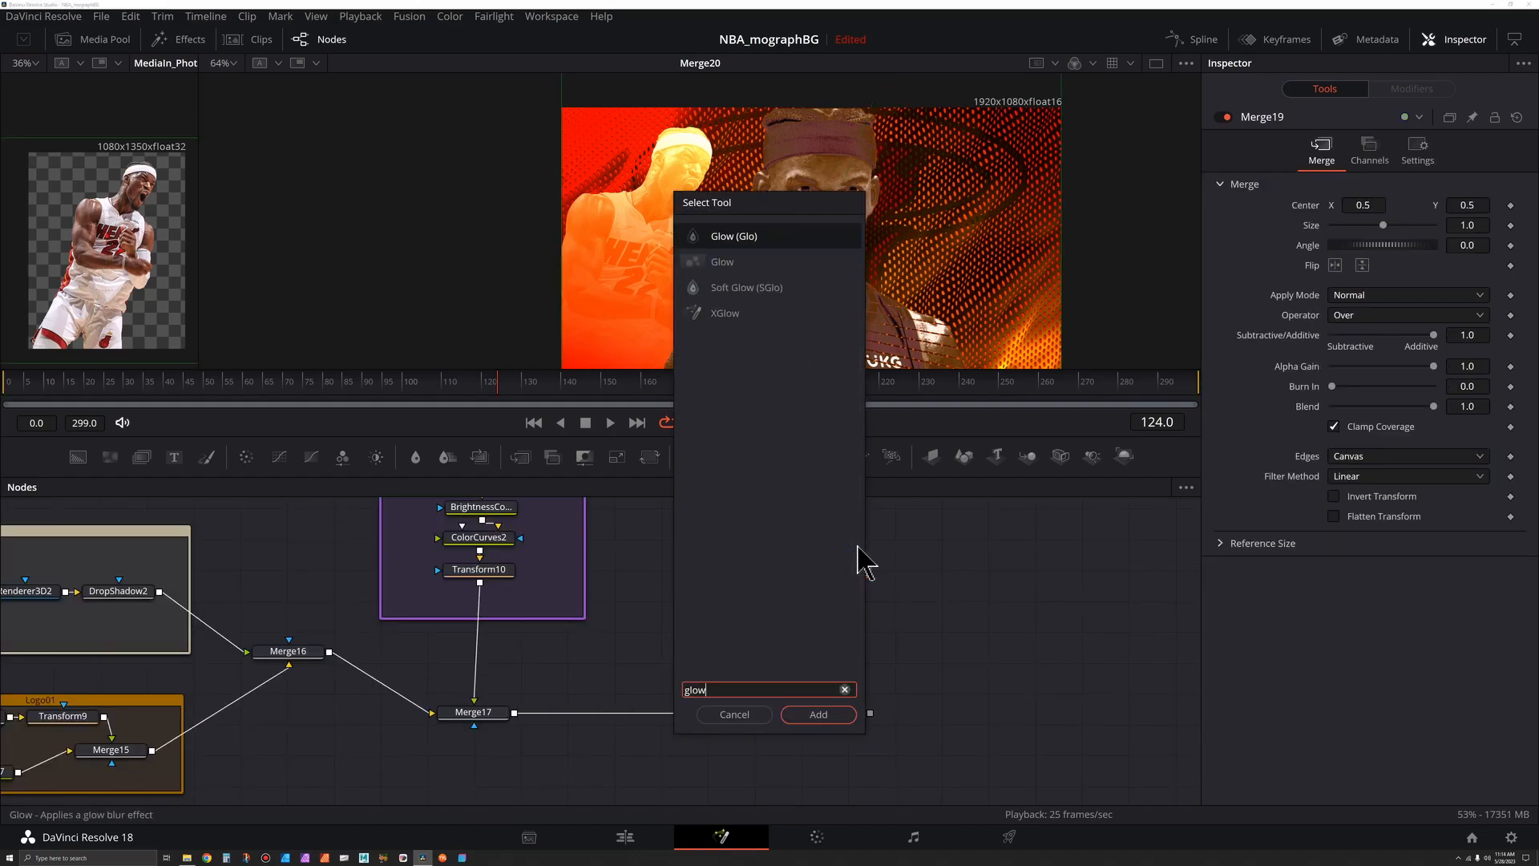
mouse_move(746, 287)
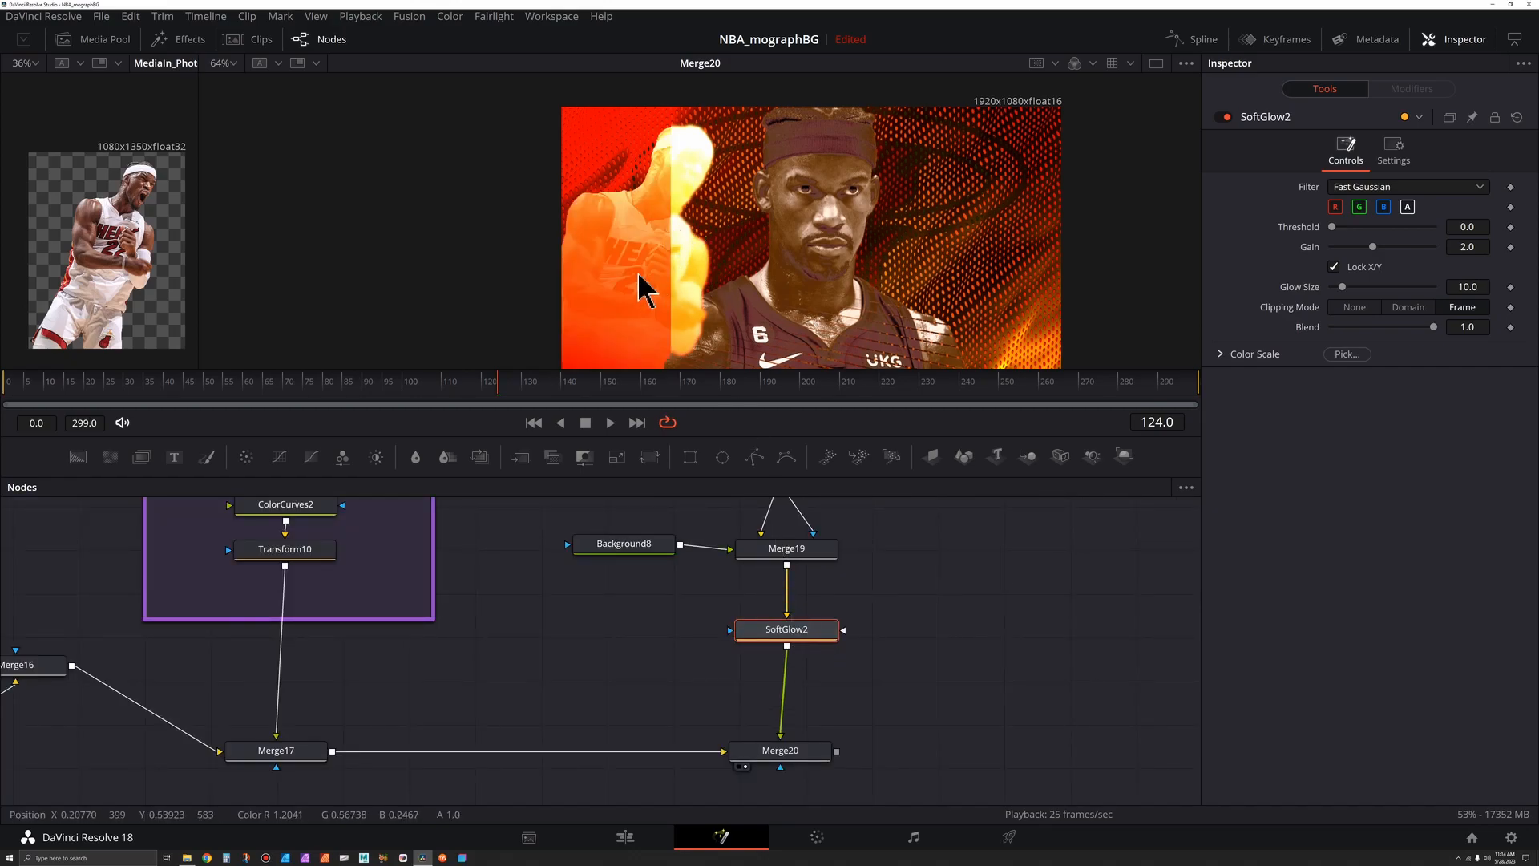
mouse_move(652, 195)
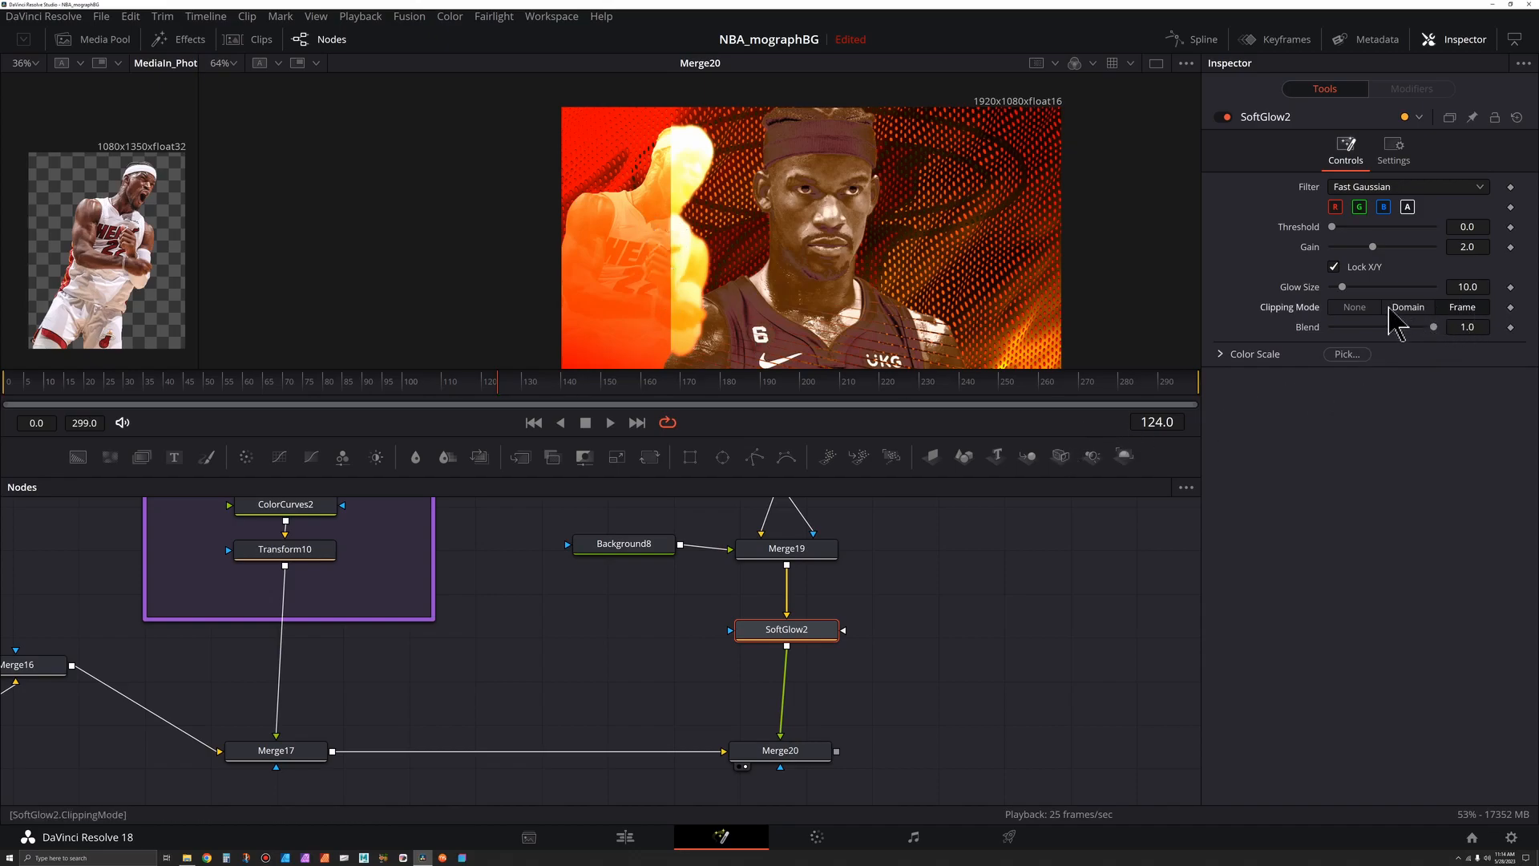
click(1354, 306)
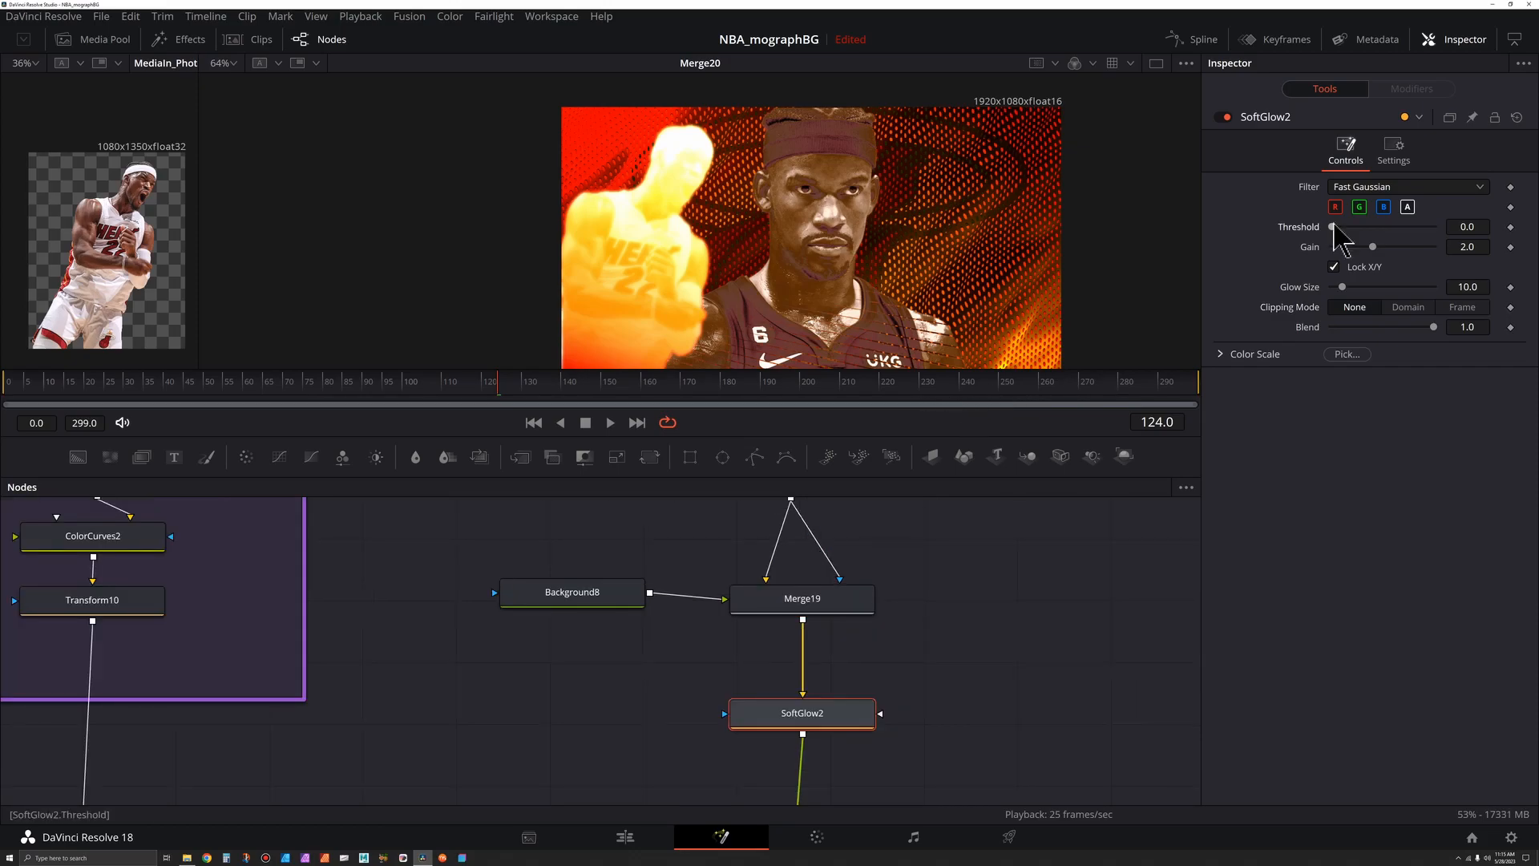
drag(1332, 226, 1342, 226)
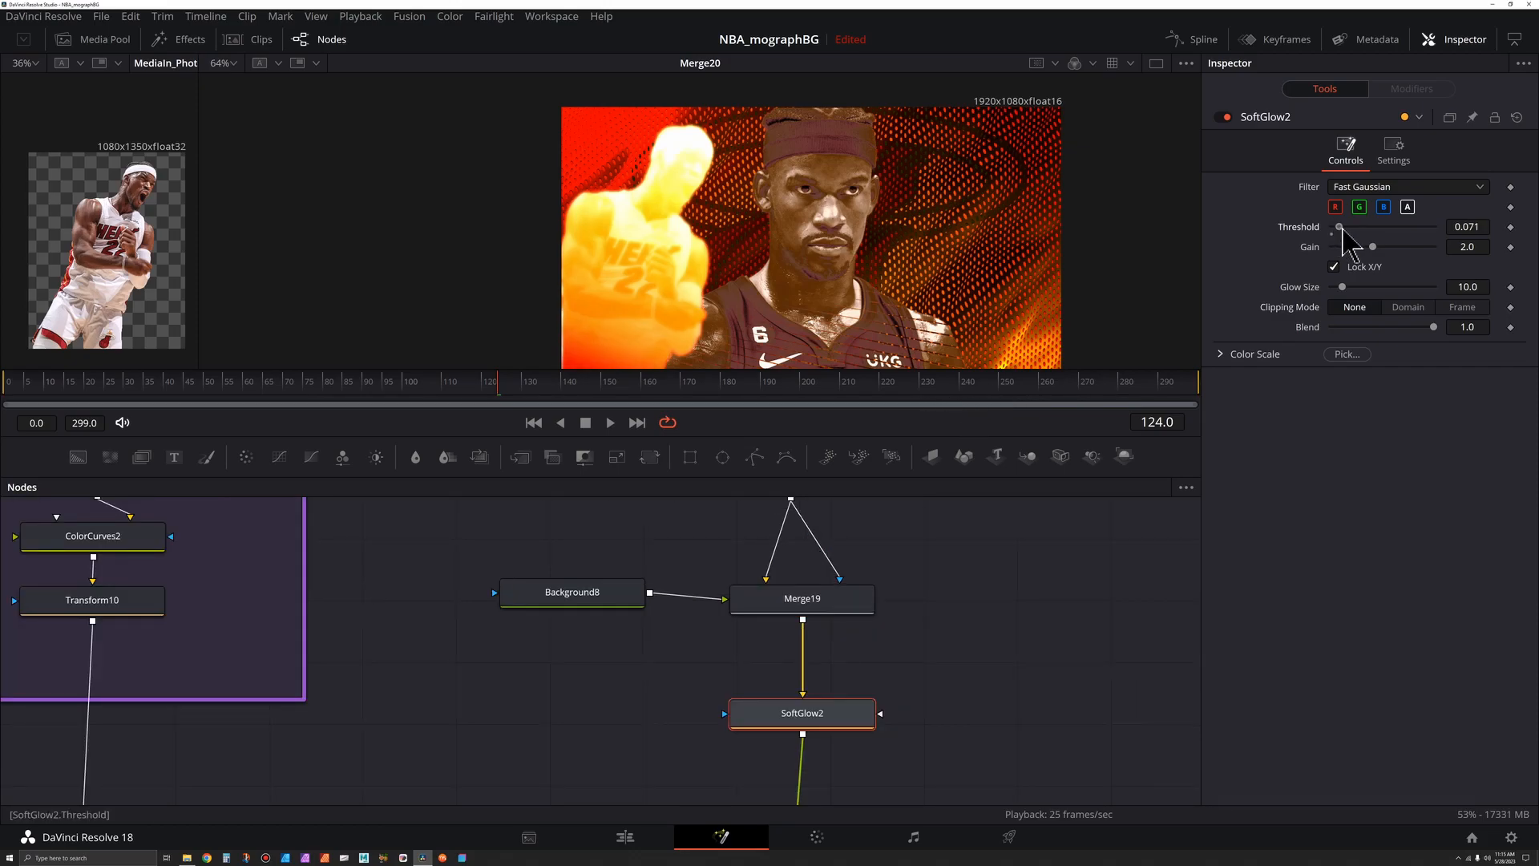
drag(1340, 226, 1405, 226)
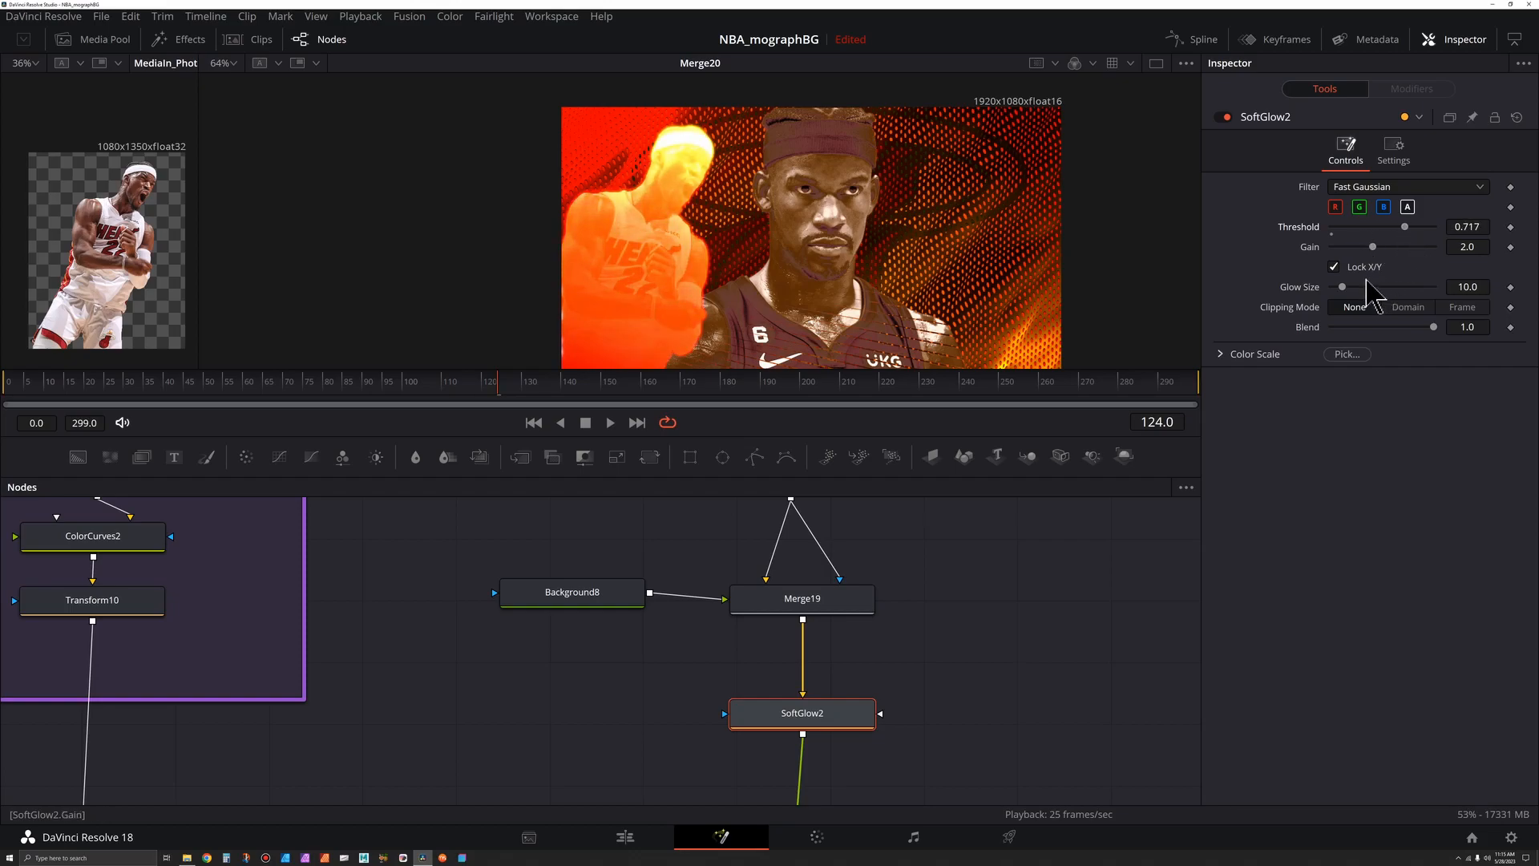
drag(1343, 285, 1383, 285)
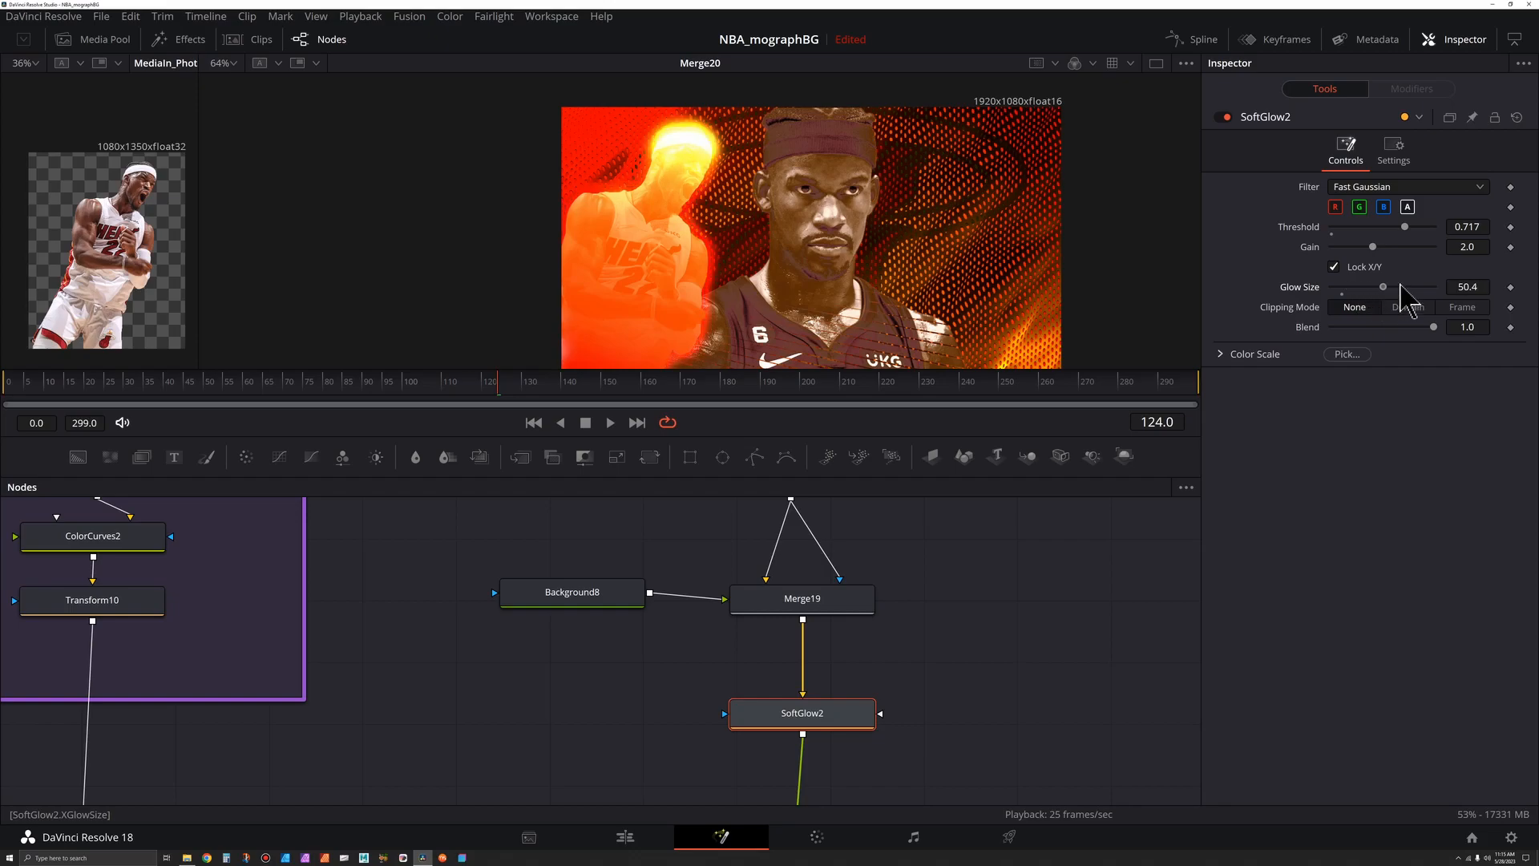
drag(1372, 247, 1345, 247)
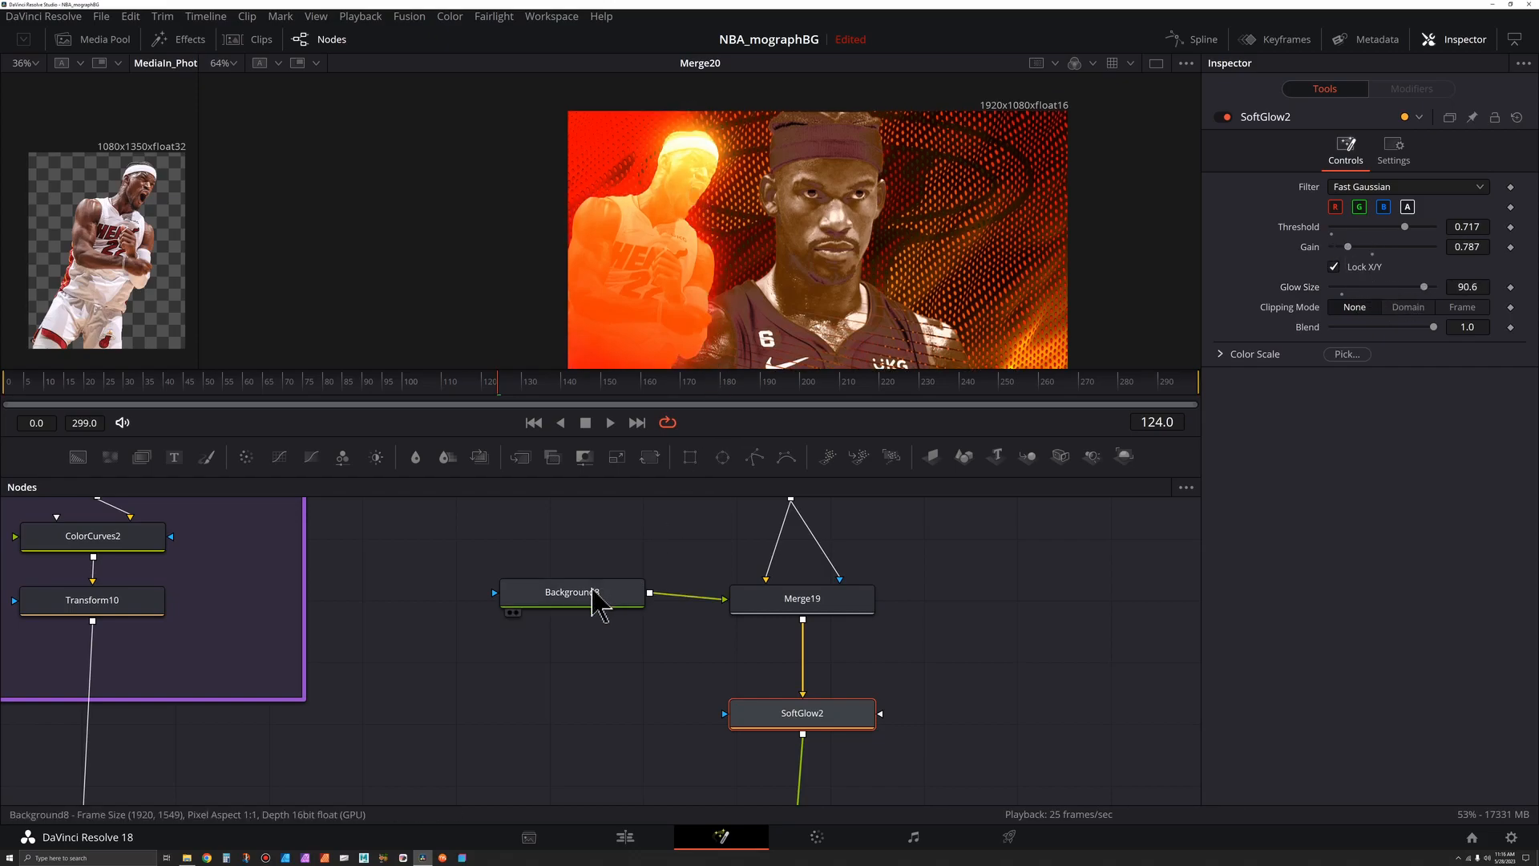
- Group the photo, background, merge and glow nodes in an underlay named photoLeft01 and colour it
click(574, 590)
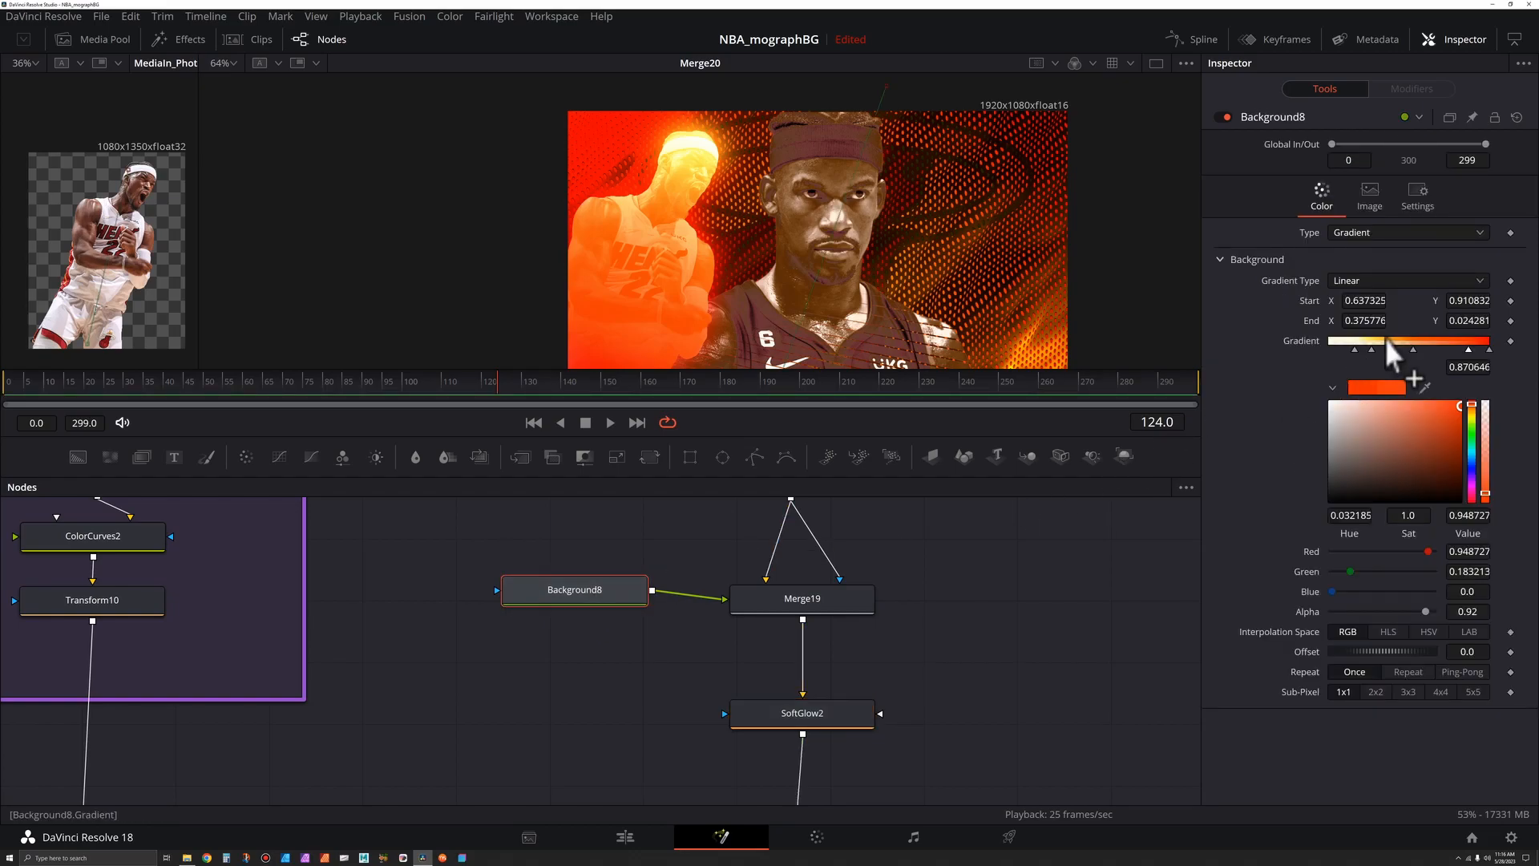
click(1438, 410)
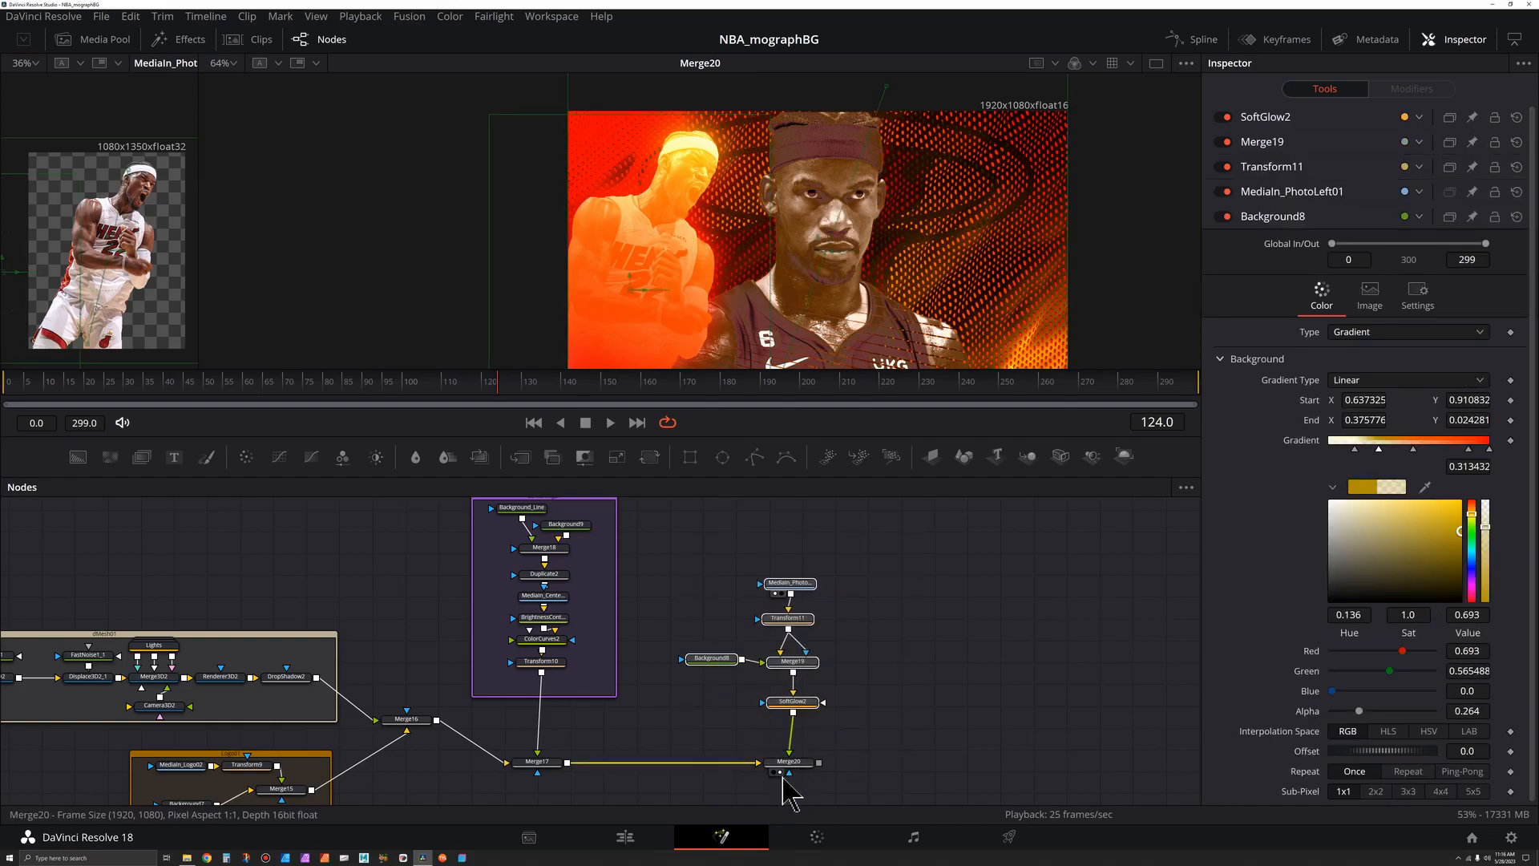
text(u)
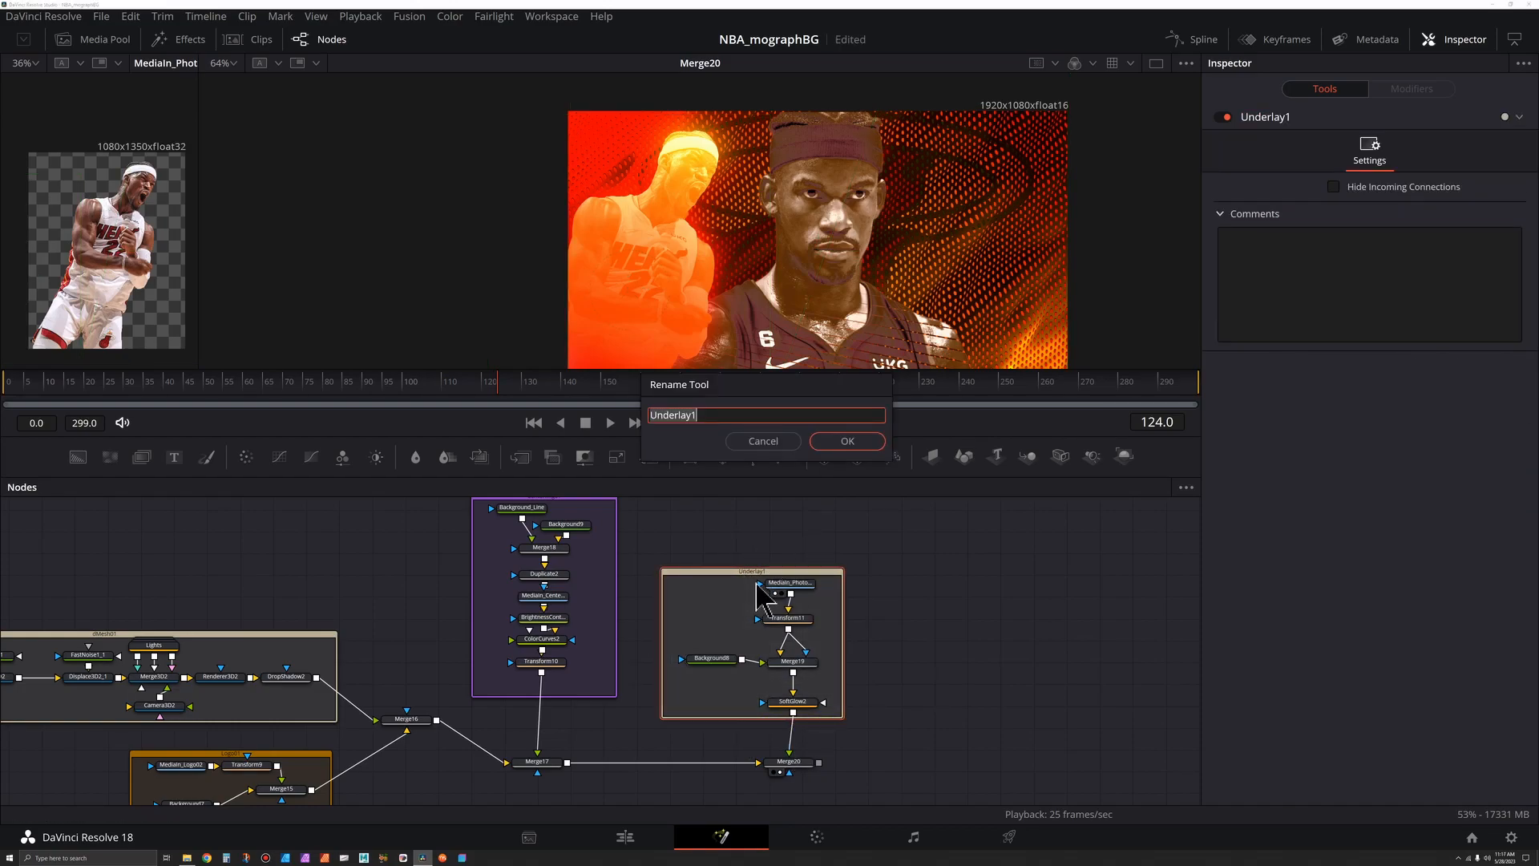
text(ph)
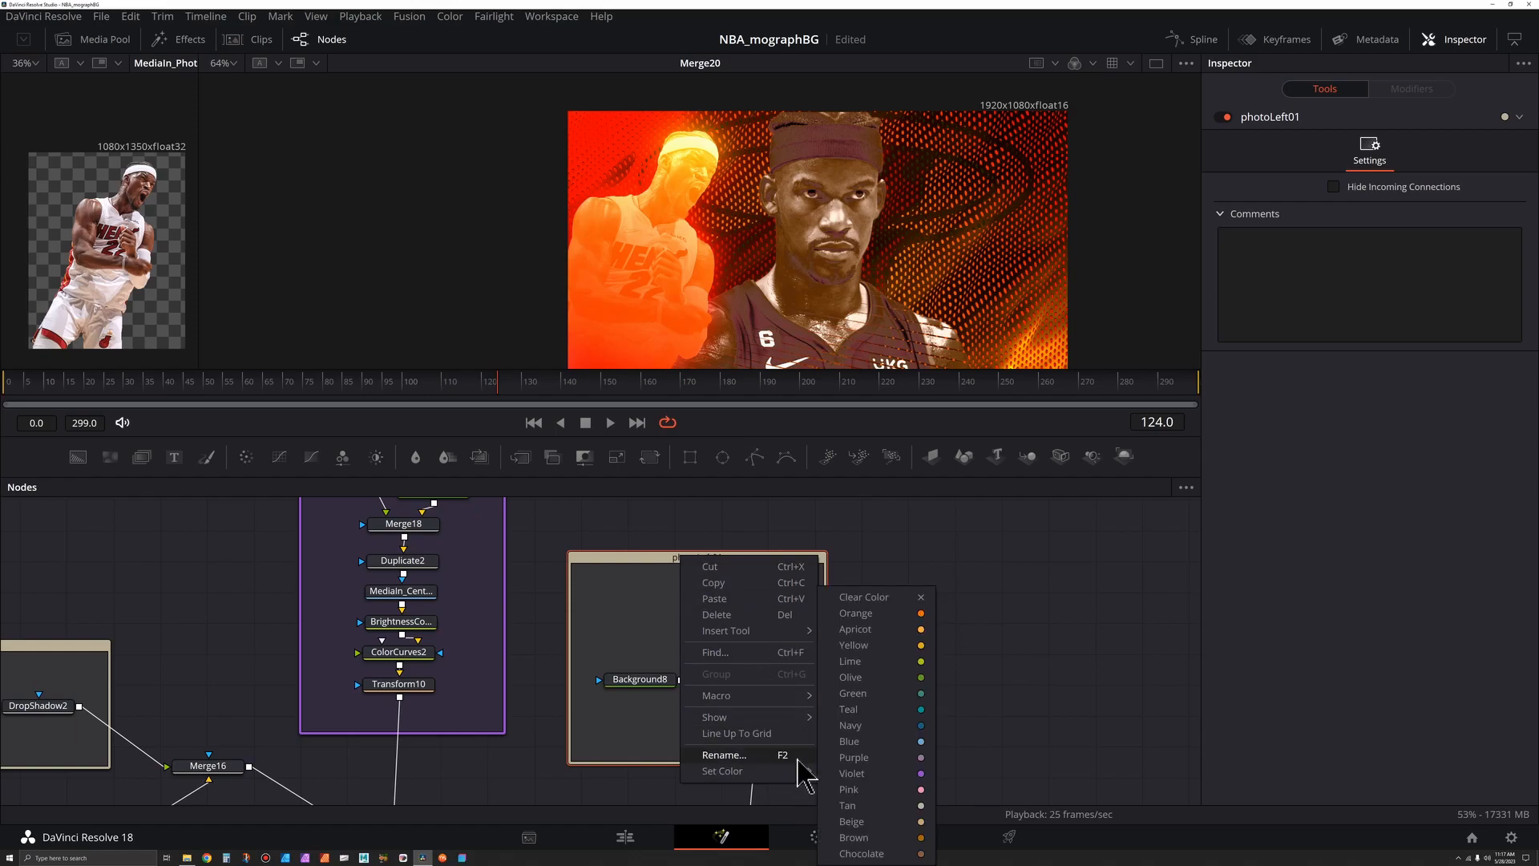
click(851, 773)
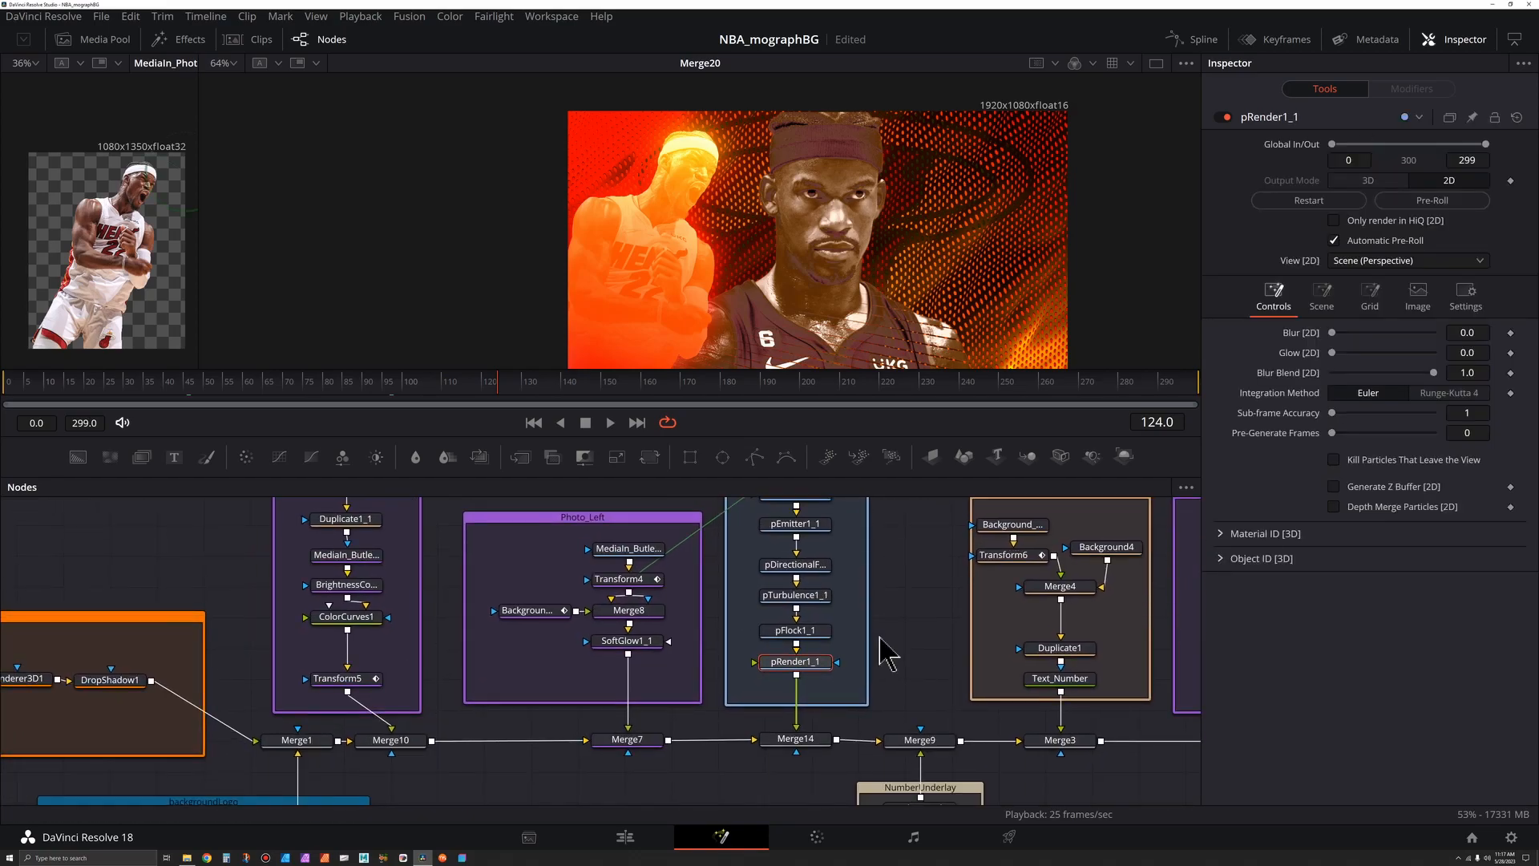
click(797, 737)
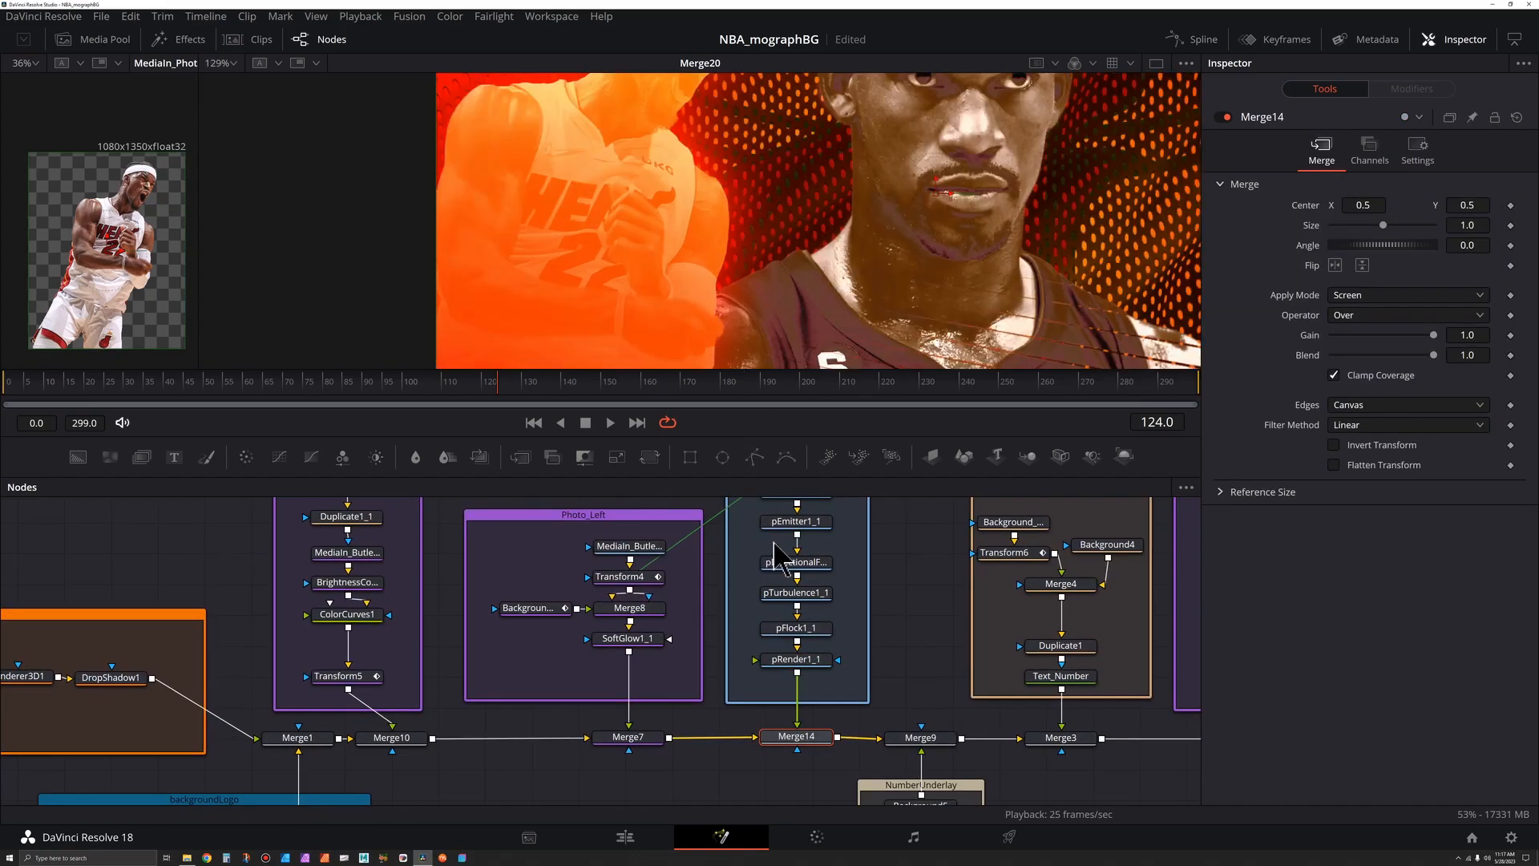